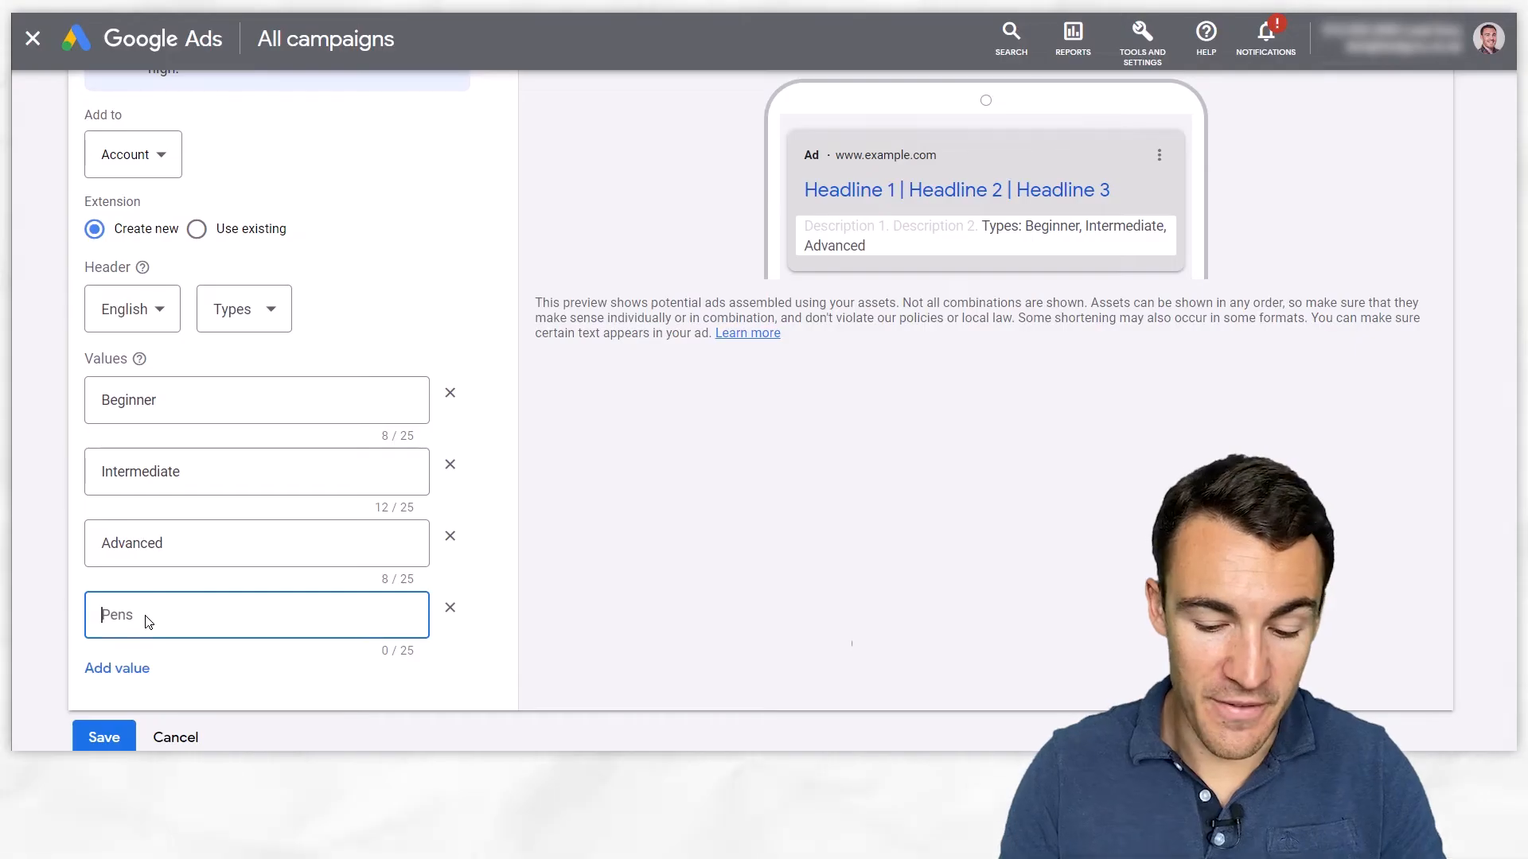
Enter Expert as the fourth snippet value so the preview lists all four types.
type("Expert")
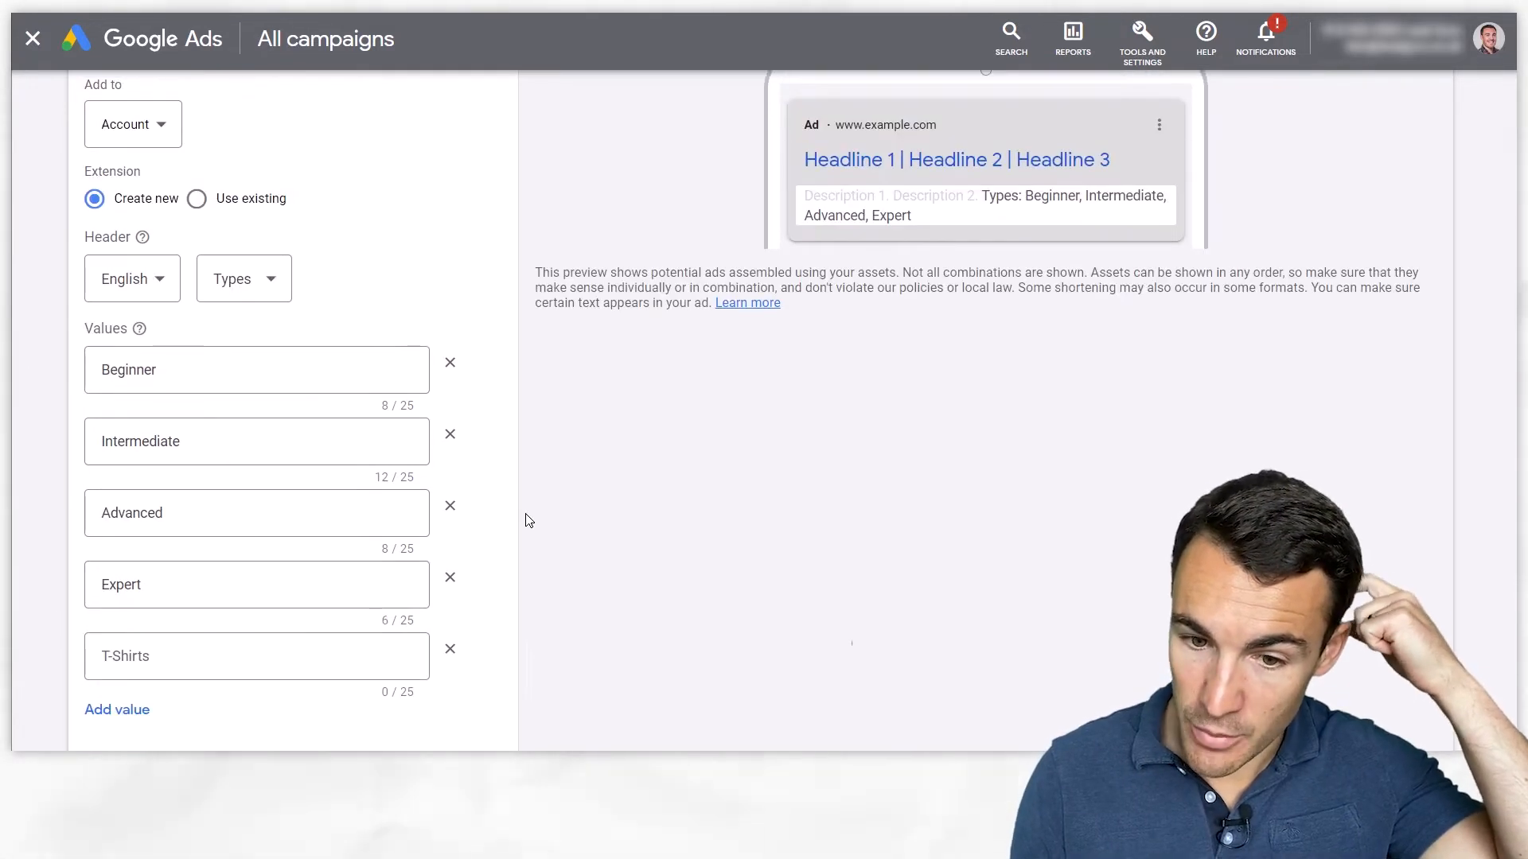
mouse_move(795, 480)
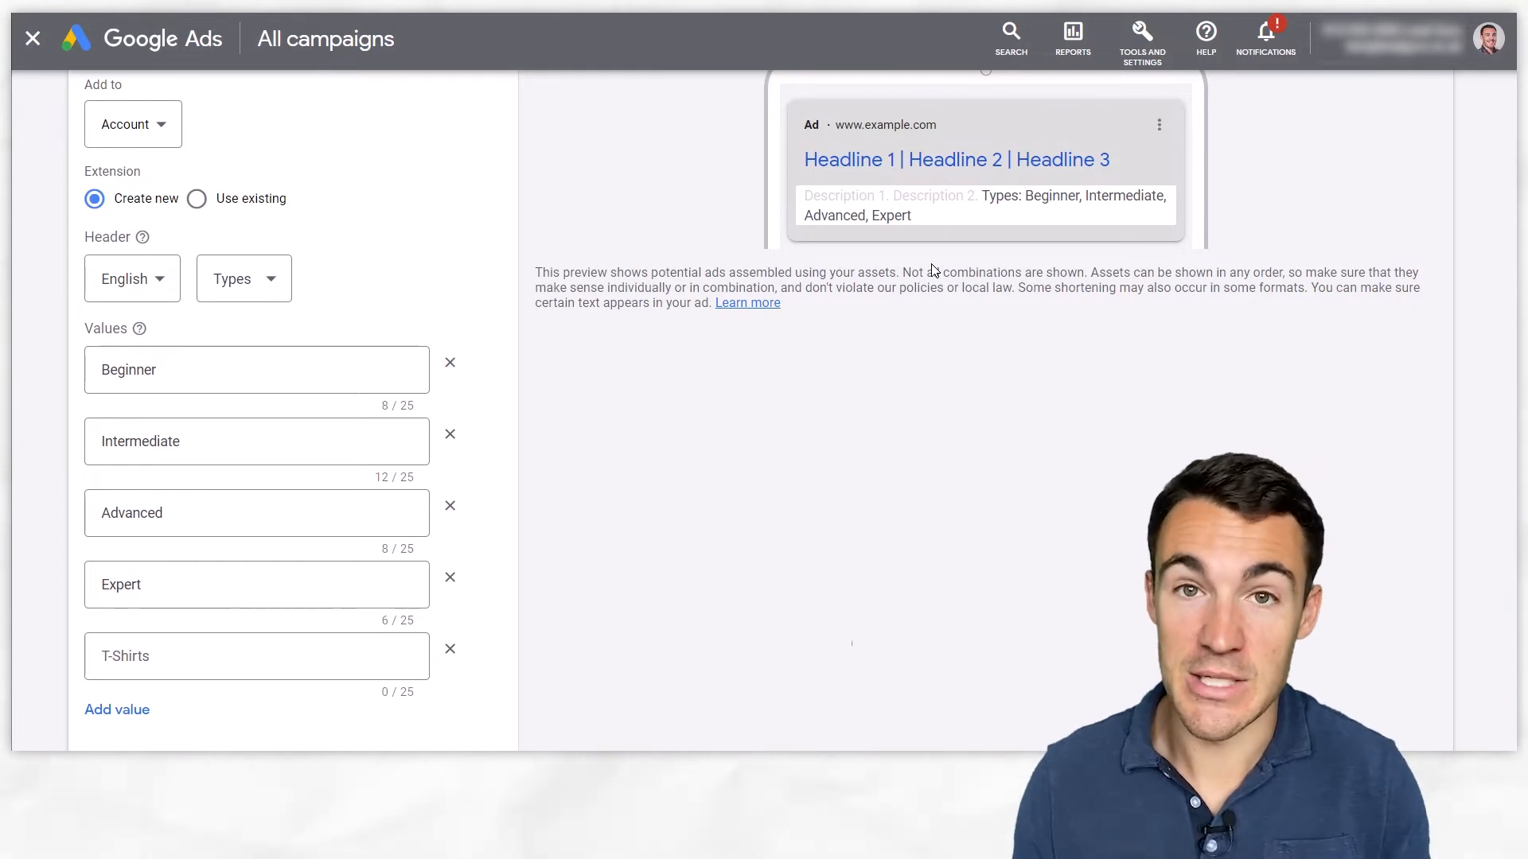
mouse_move(1049, 204)
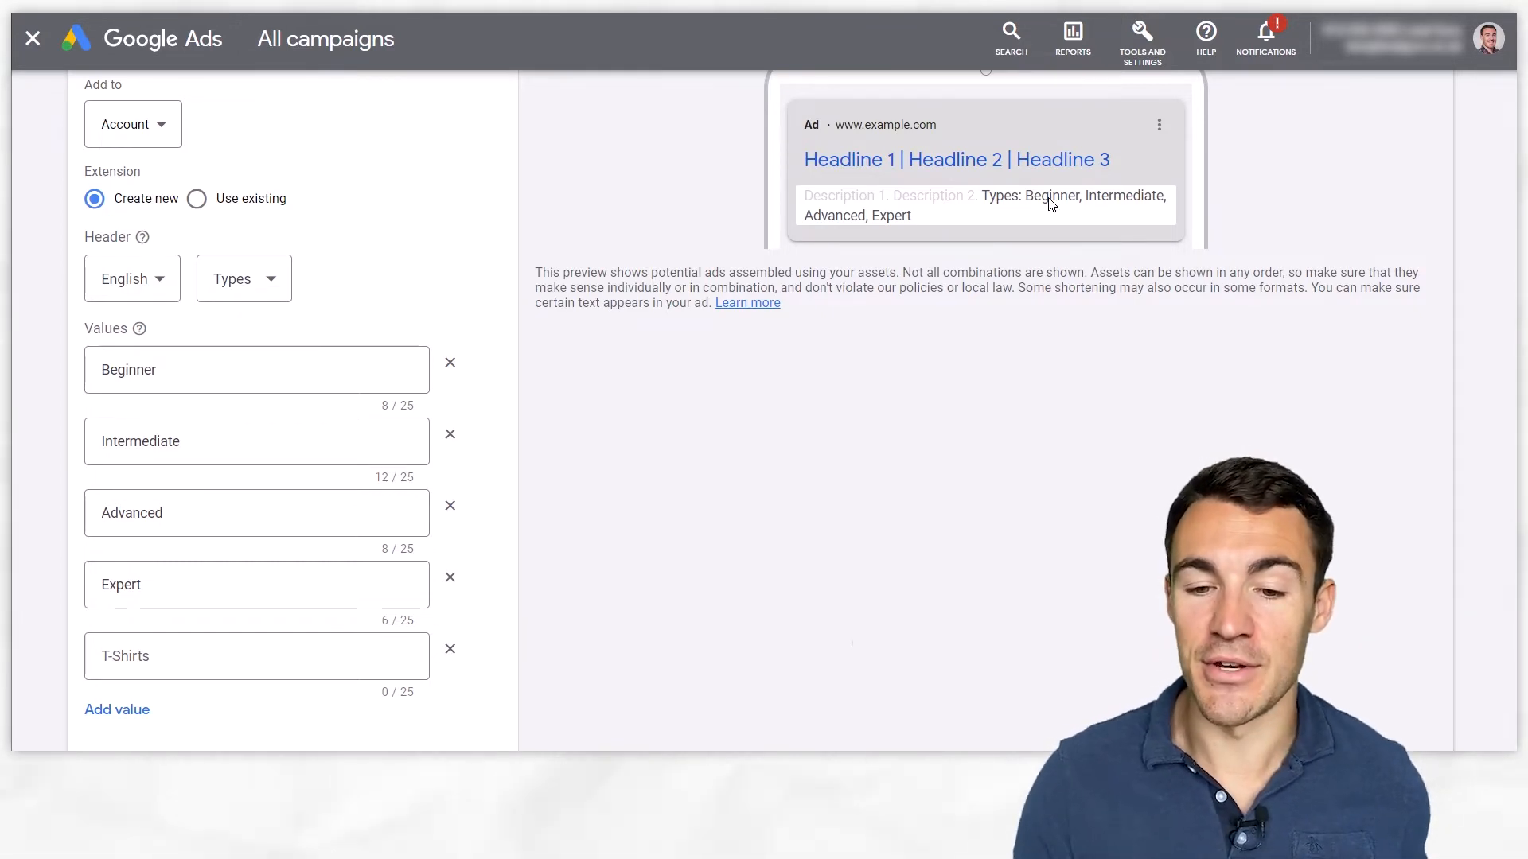
mouse_move(900, 306)
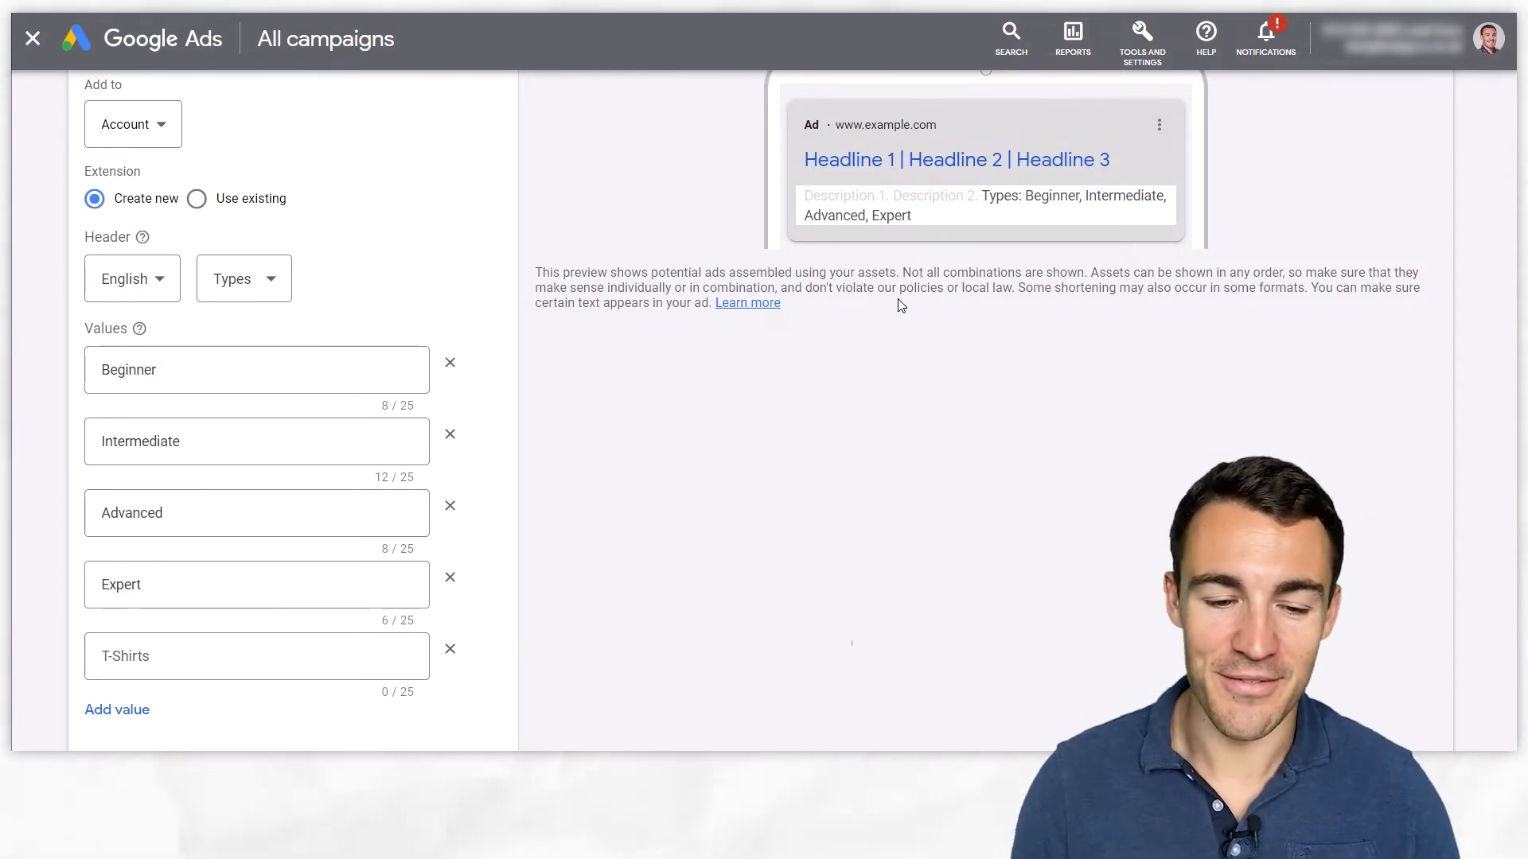
mouse_move(793, 394)
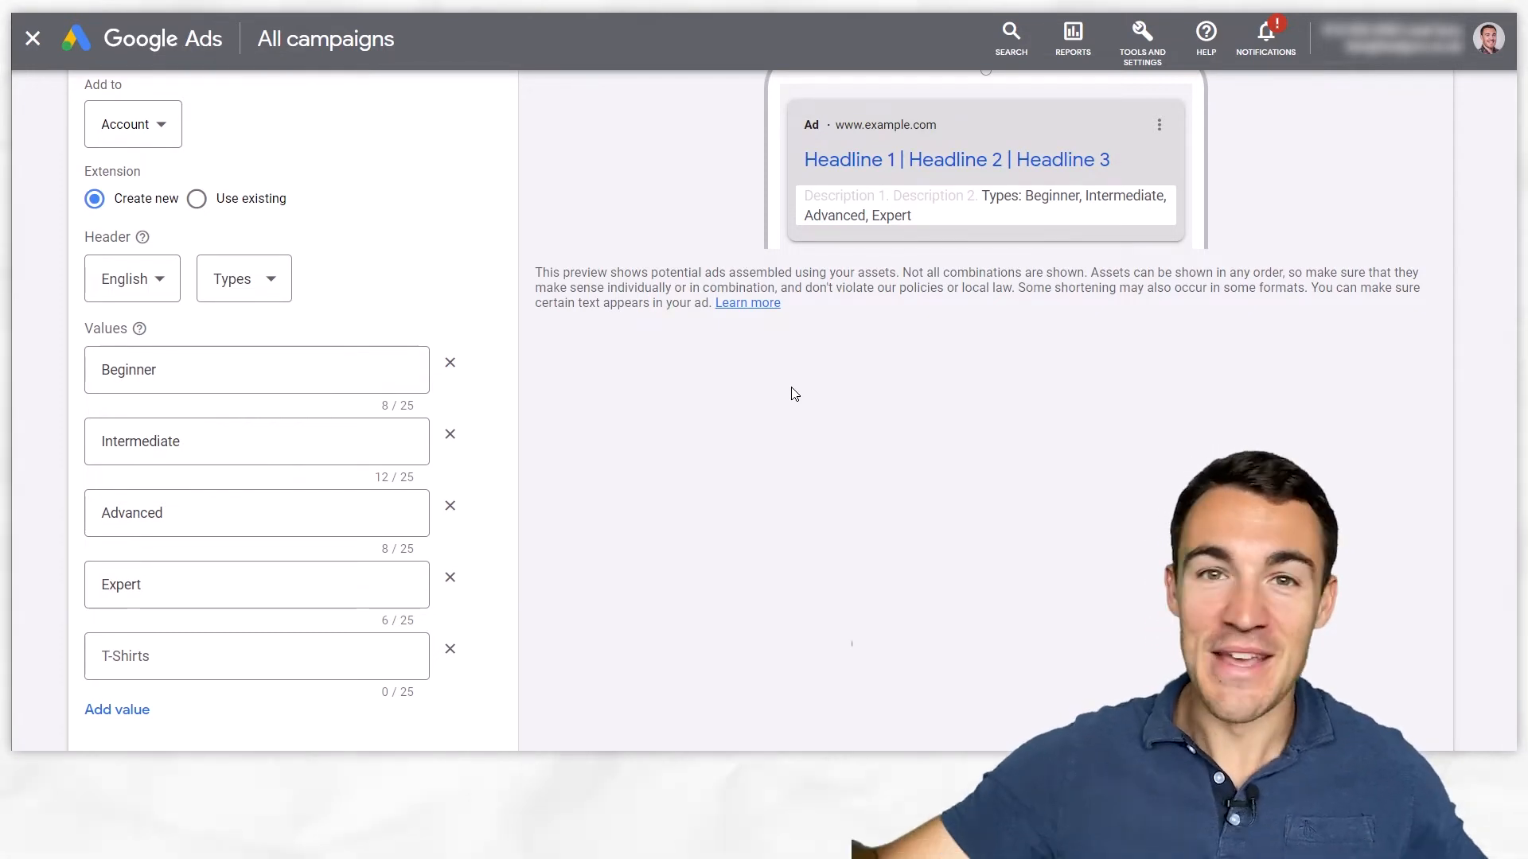
mouse_move(665, 431)
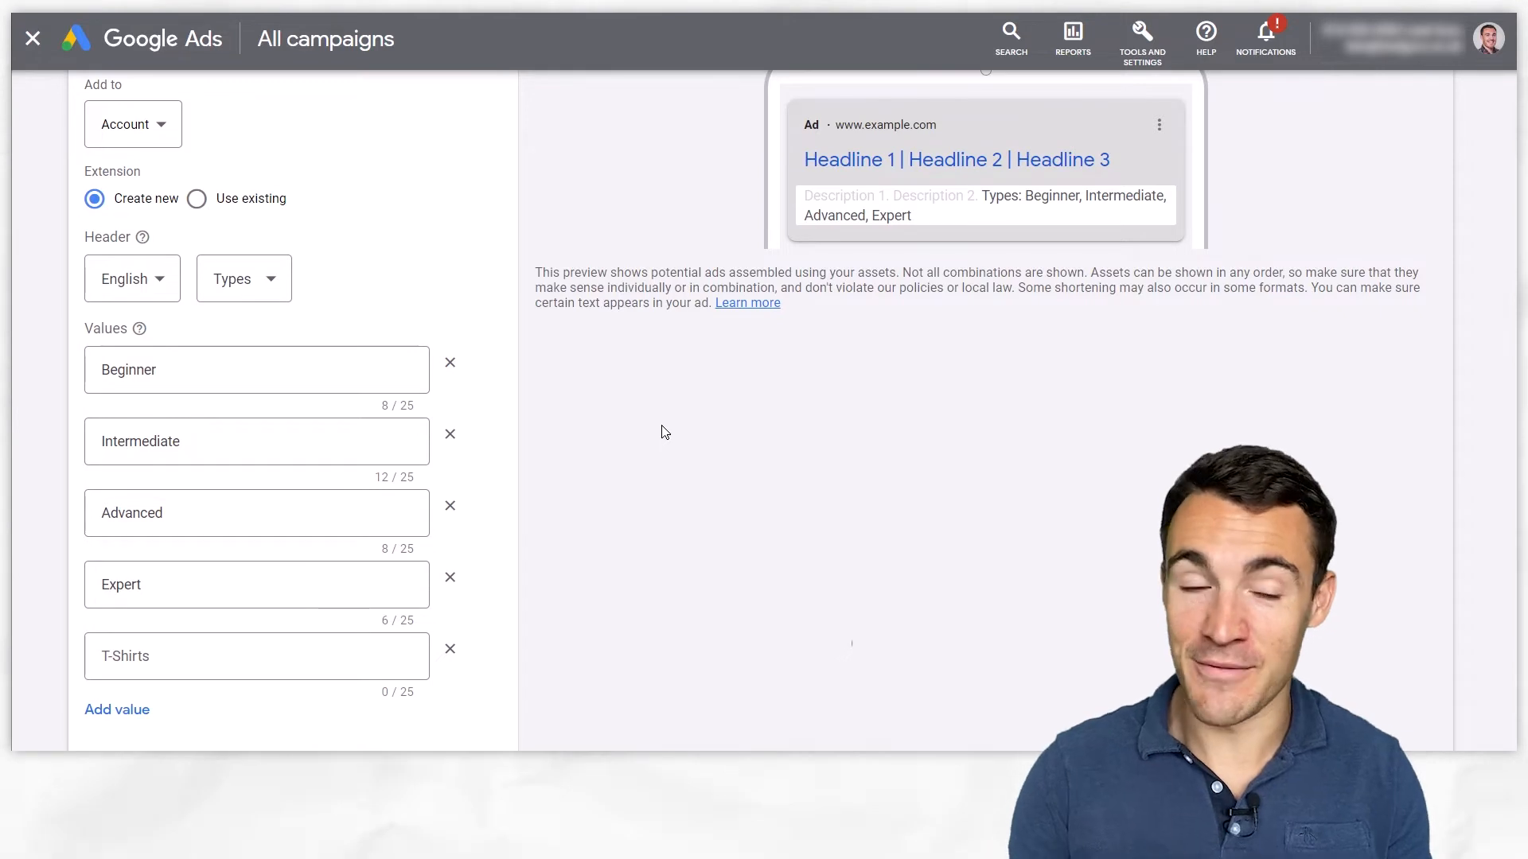
mouse_move(479, 325)
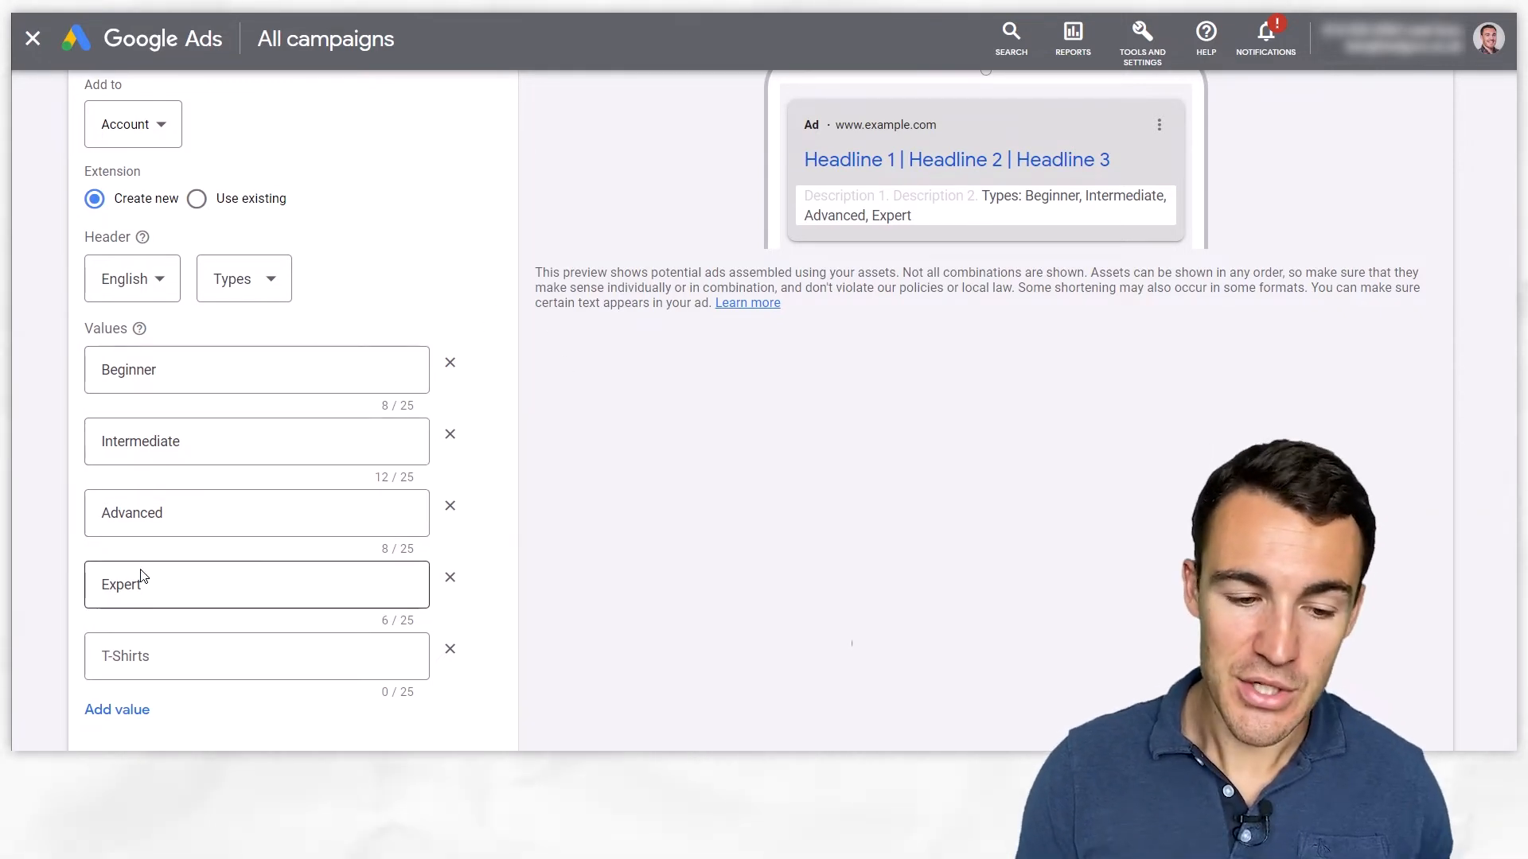
mouse_move(468, 309)
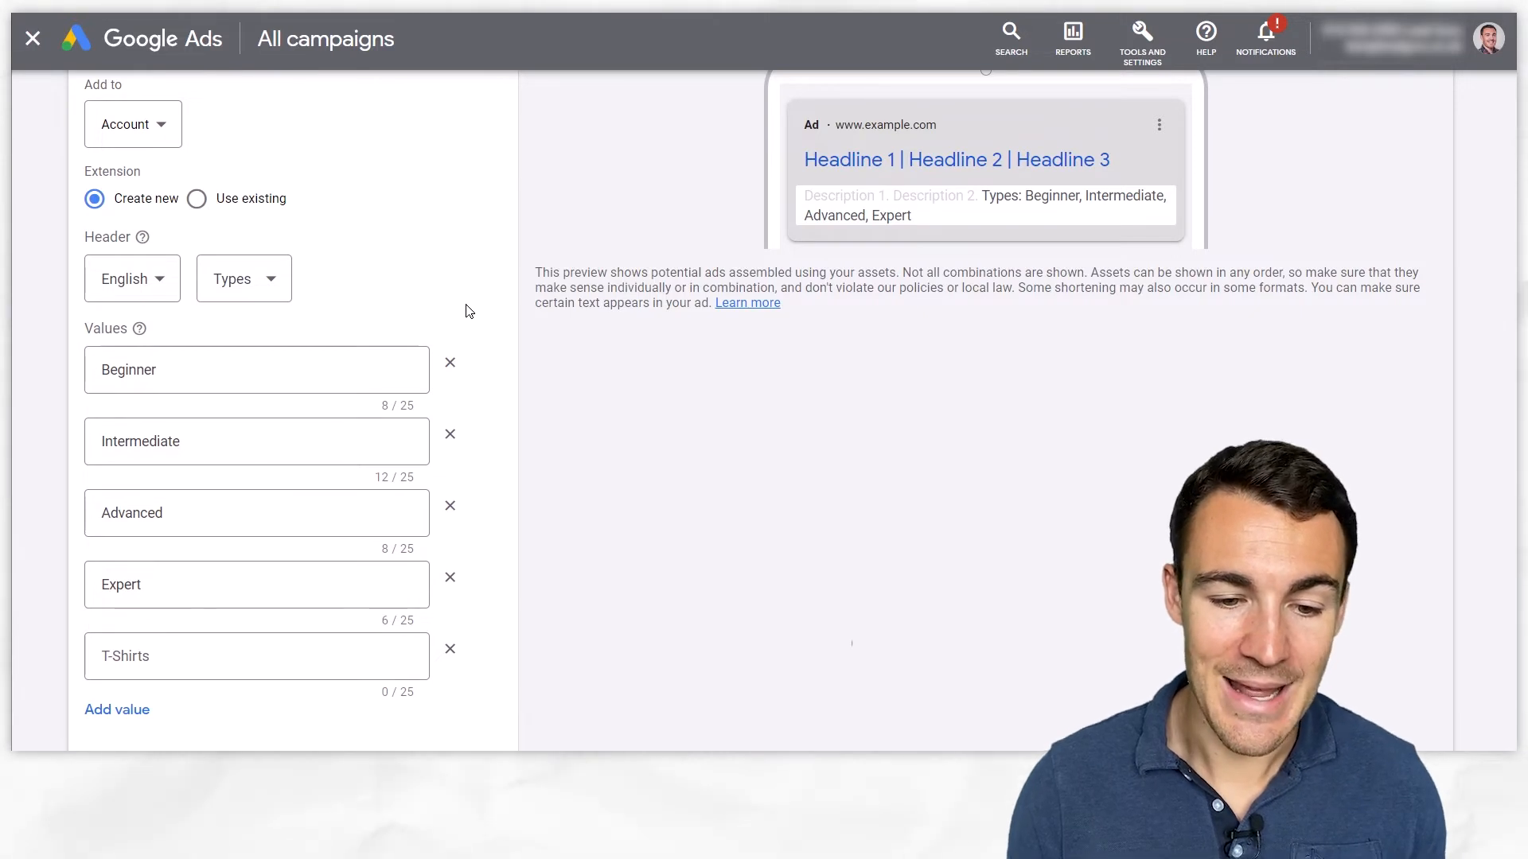
mouse_move(499, 323)
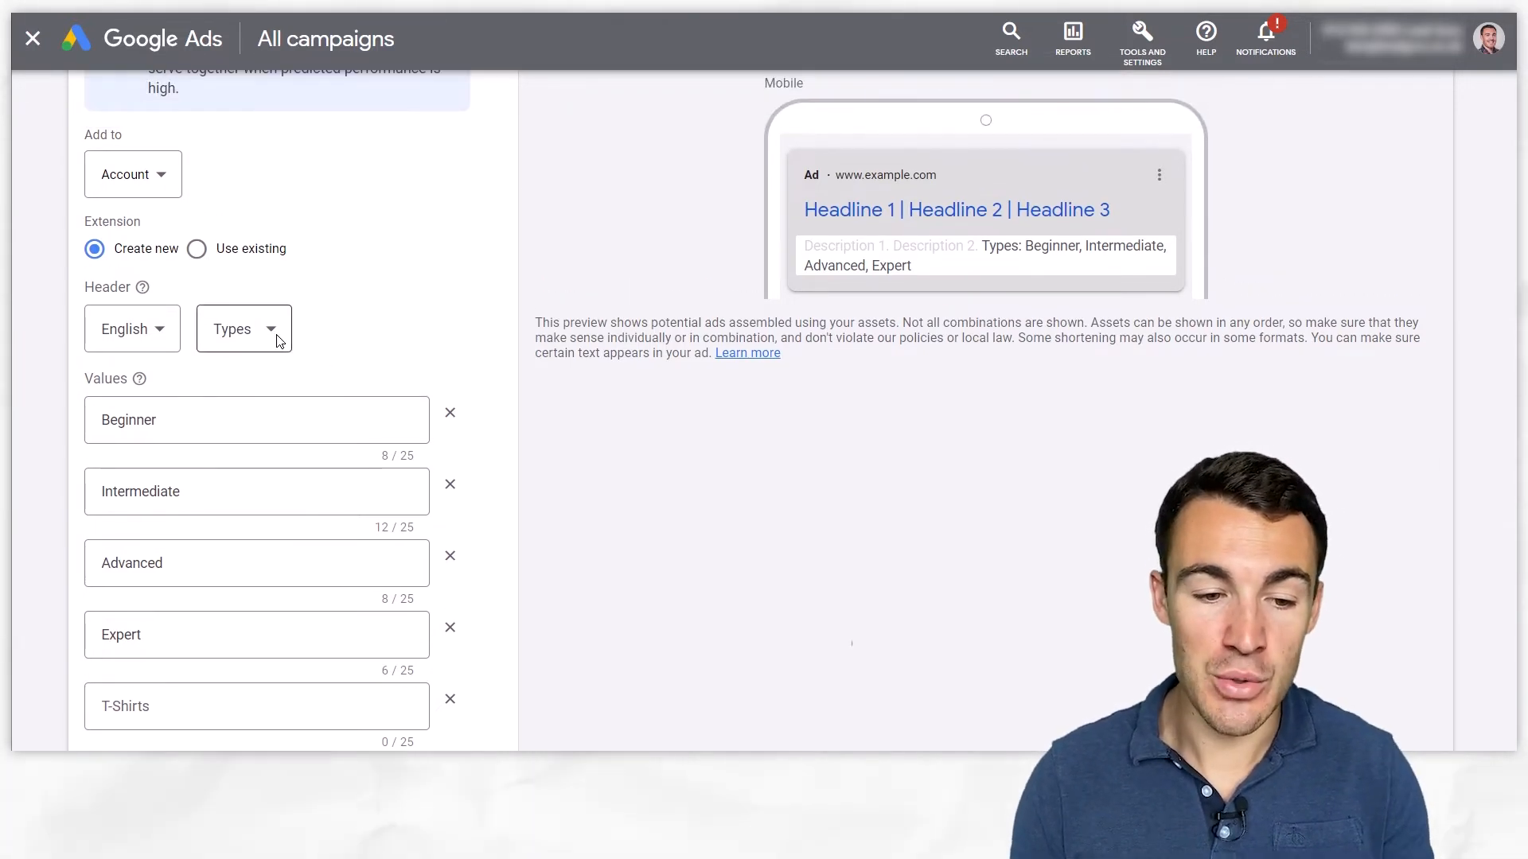
left_click(243, 328)
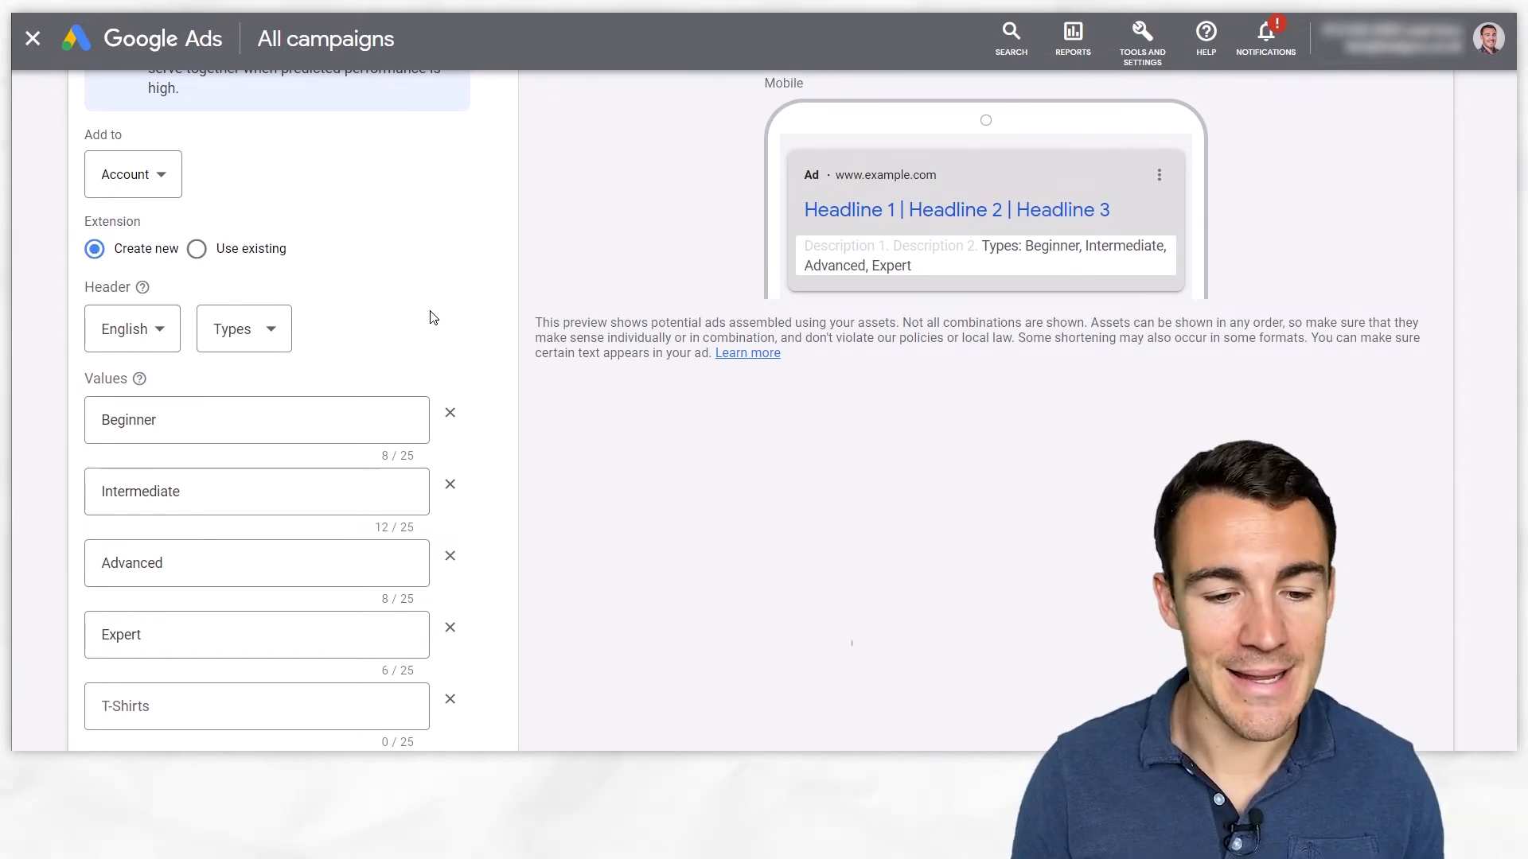
mouse_move(473, 321)
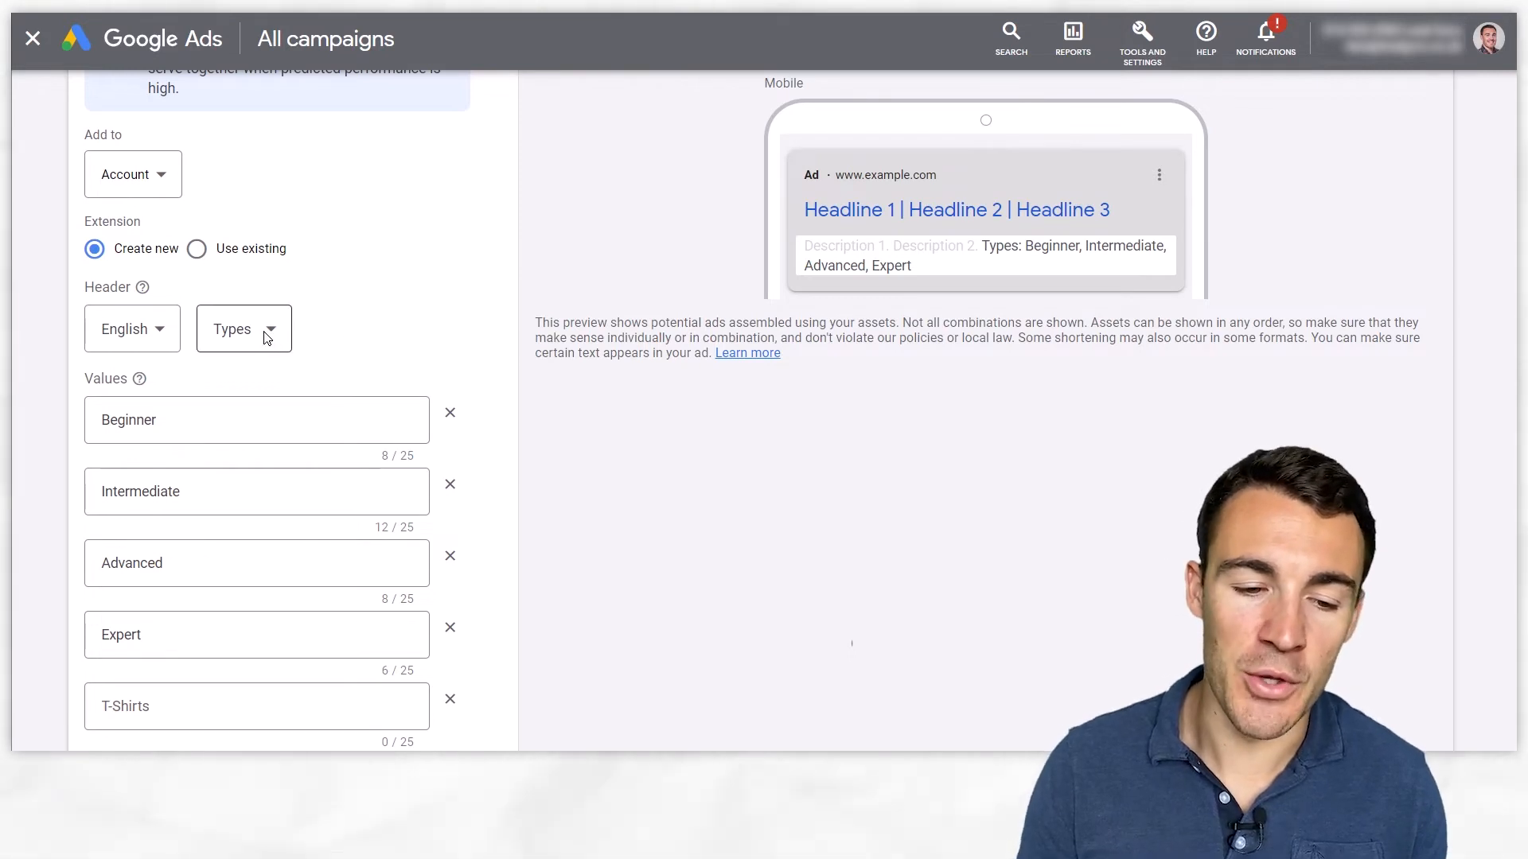
Review the Header options and keep Types as the snippet header.
left_click(243, 328)
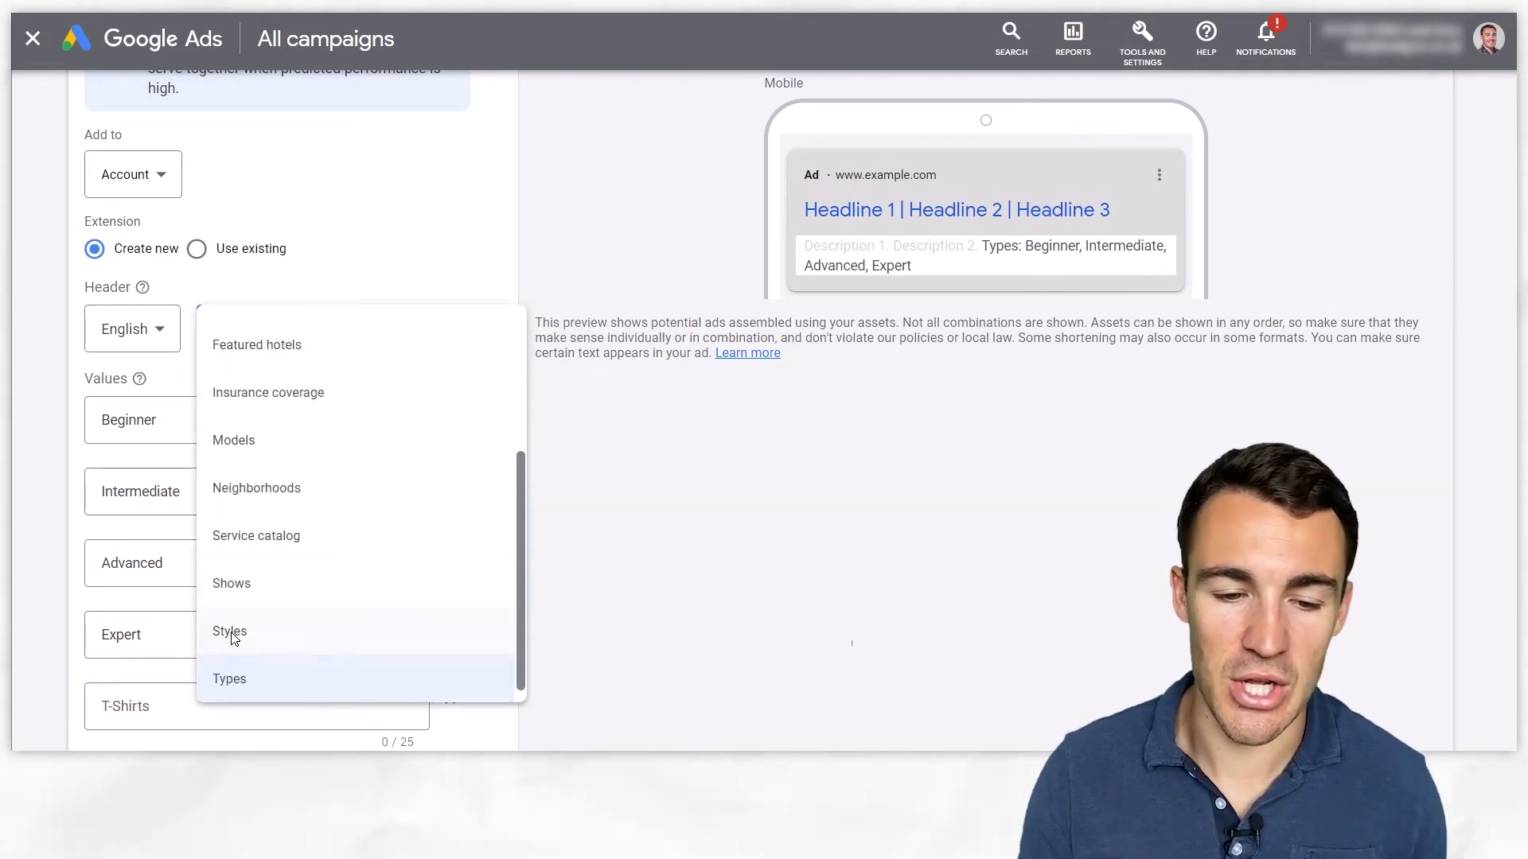
left_click(229, 678)
type("!!!")
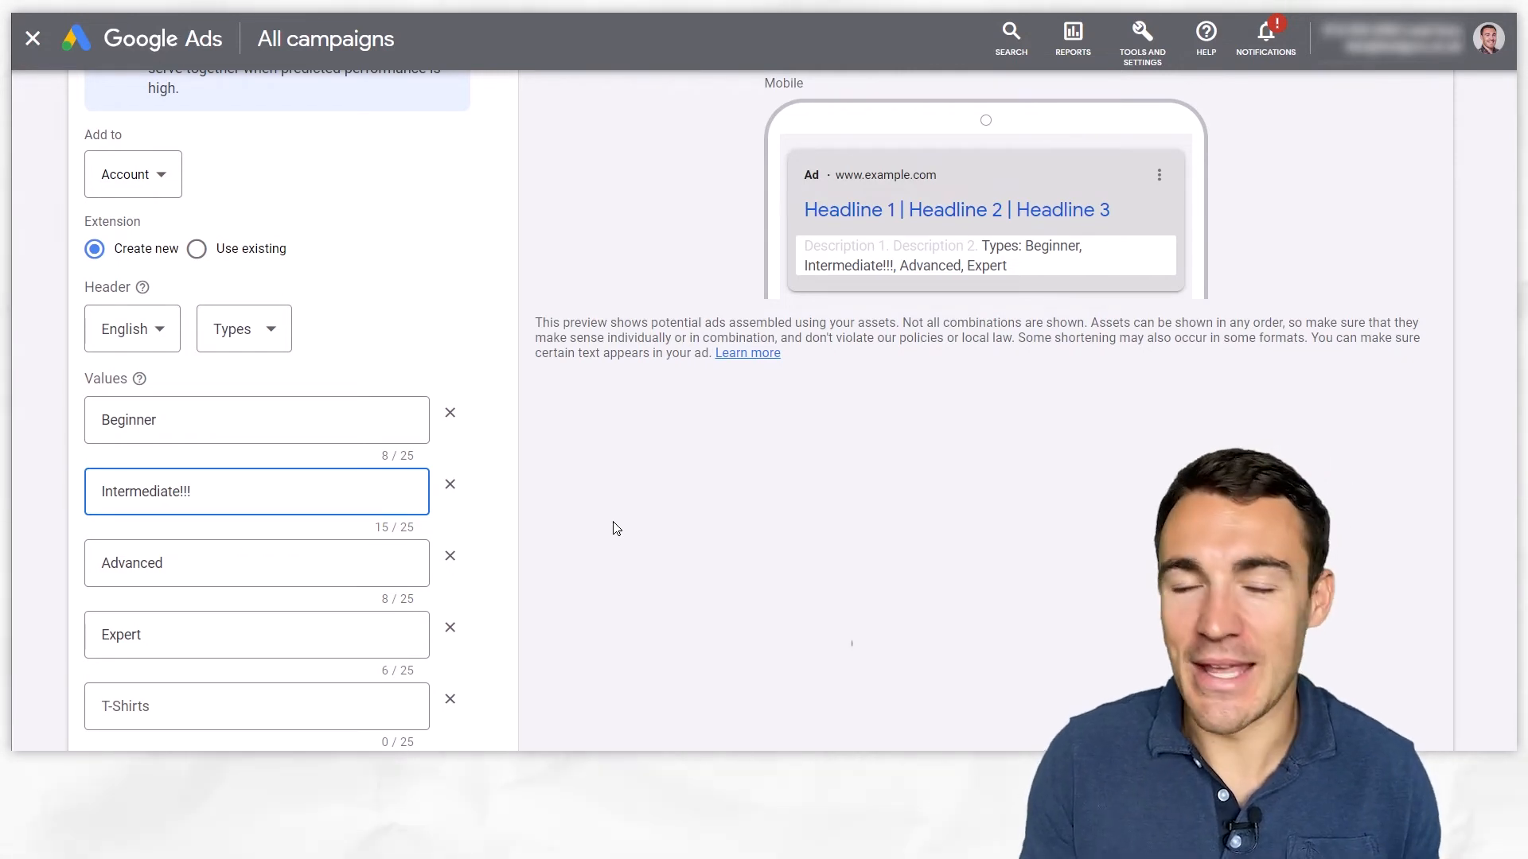
Restore plain Intermediate, try ', Exper' after Advanced, then remove it again.
key("Backspace")
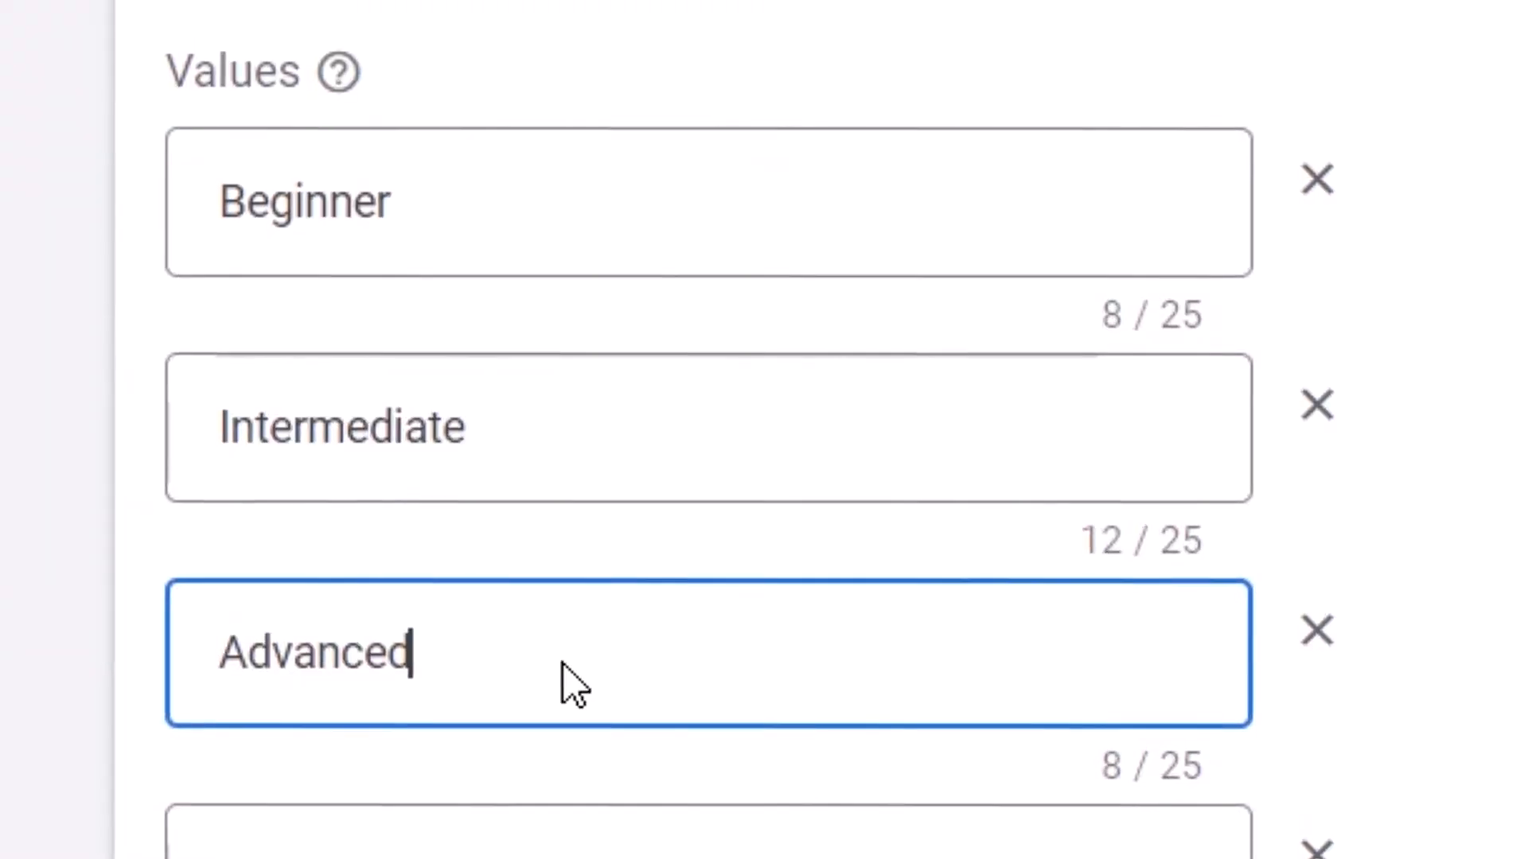
type(", Expert")
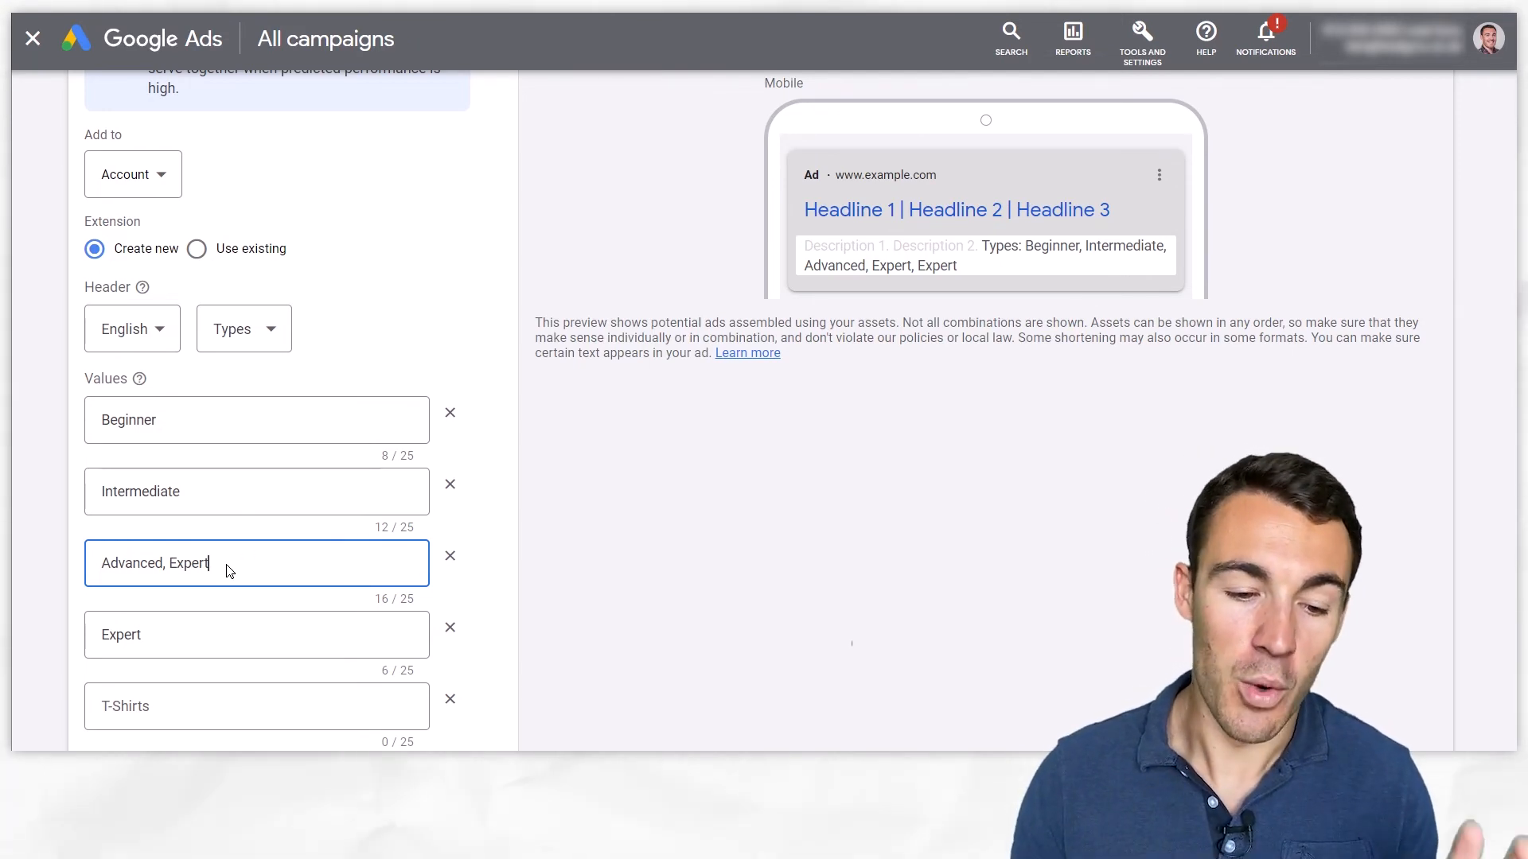
key("Backspace")
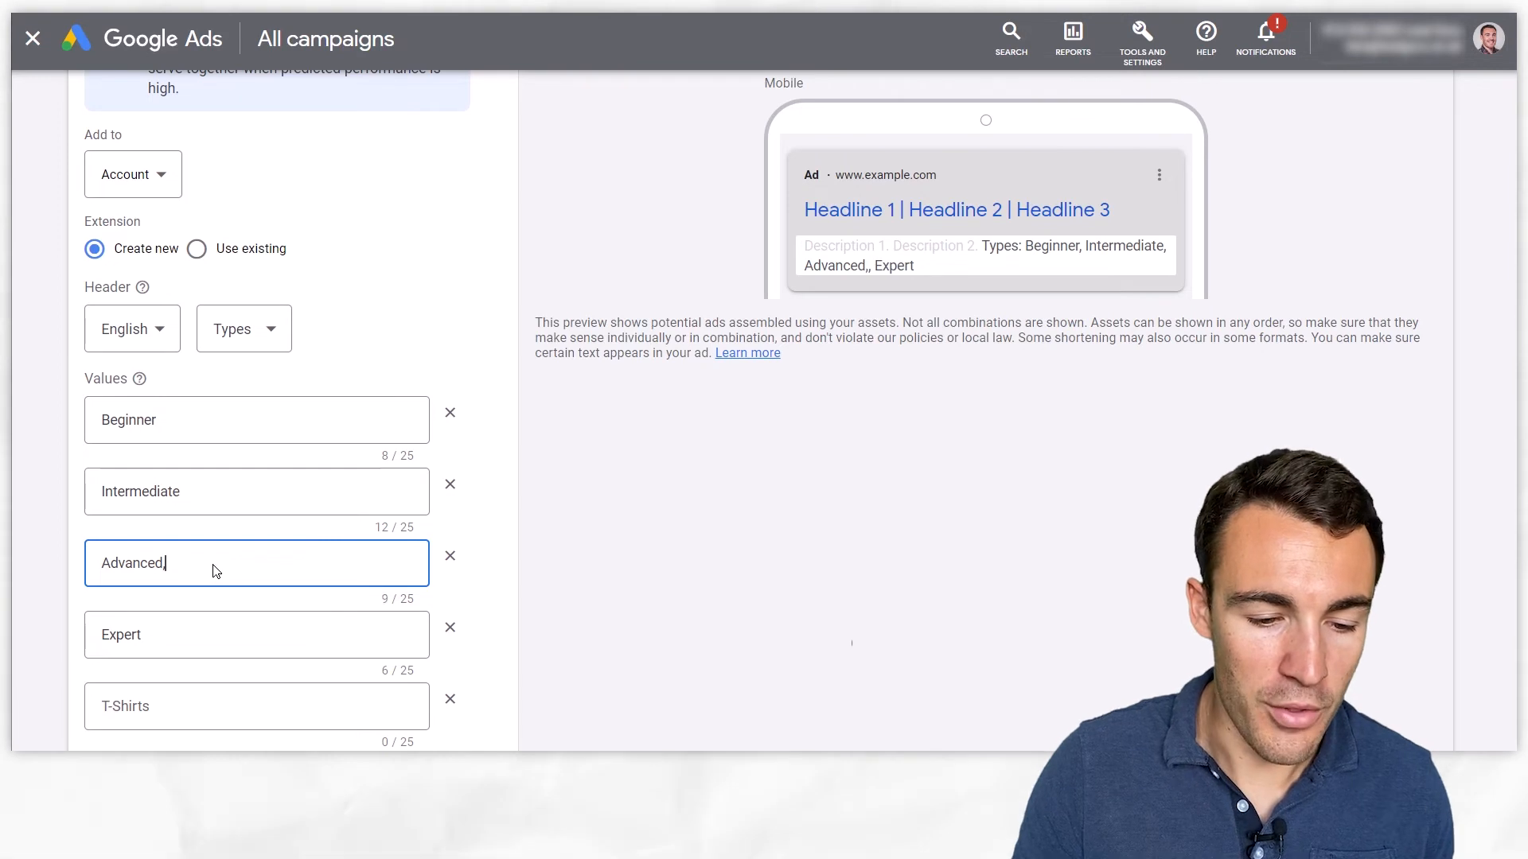
key("Backspace")
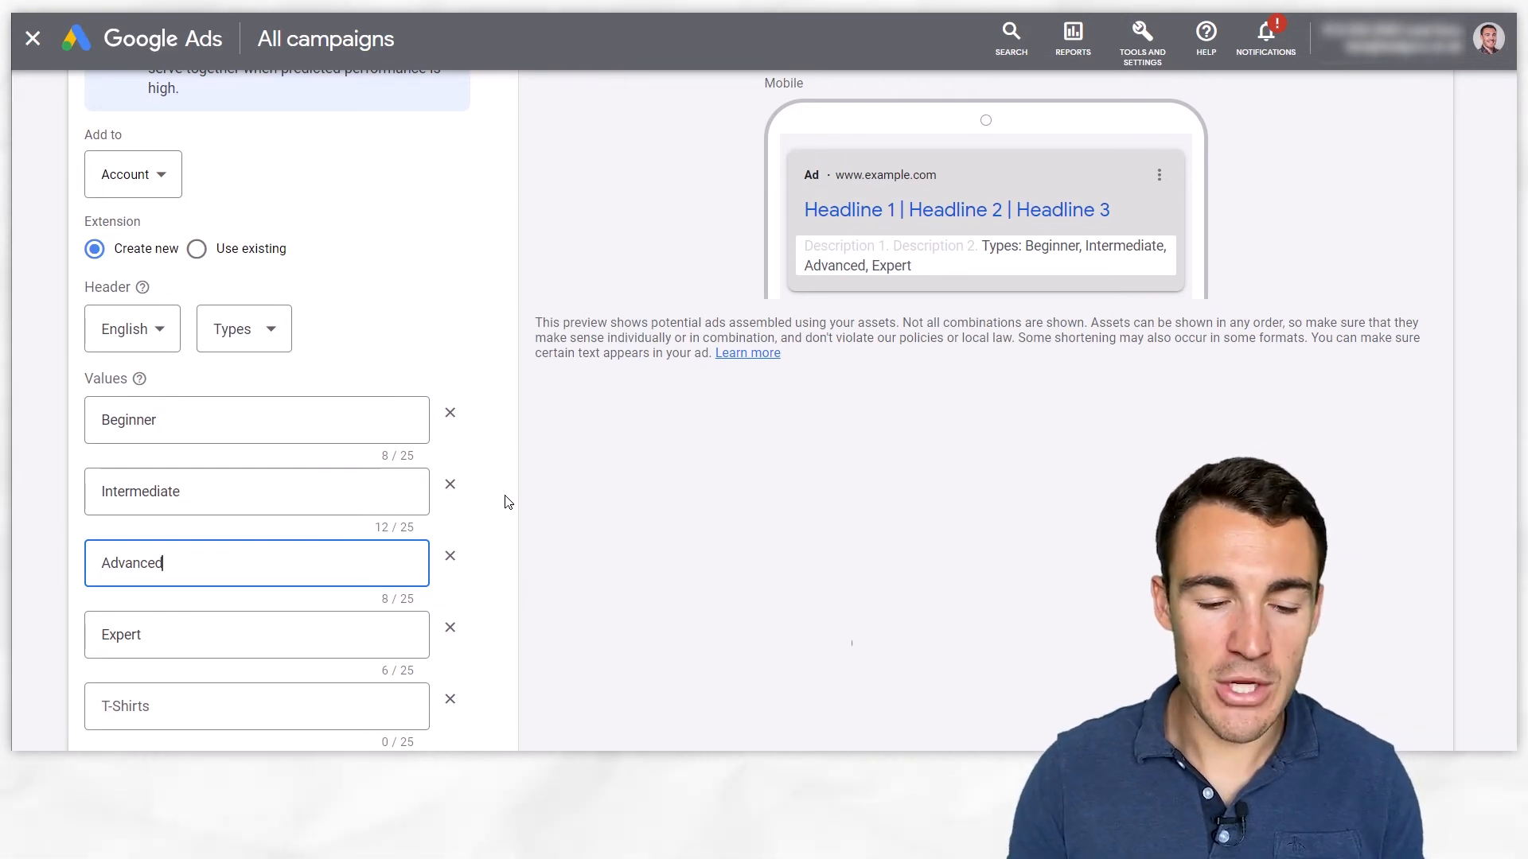
Change the snippet header from Types to Neighborhoods.
left_click(239, 420)
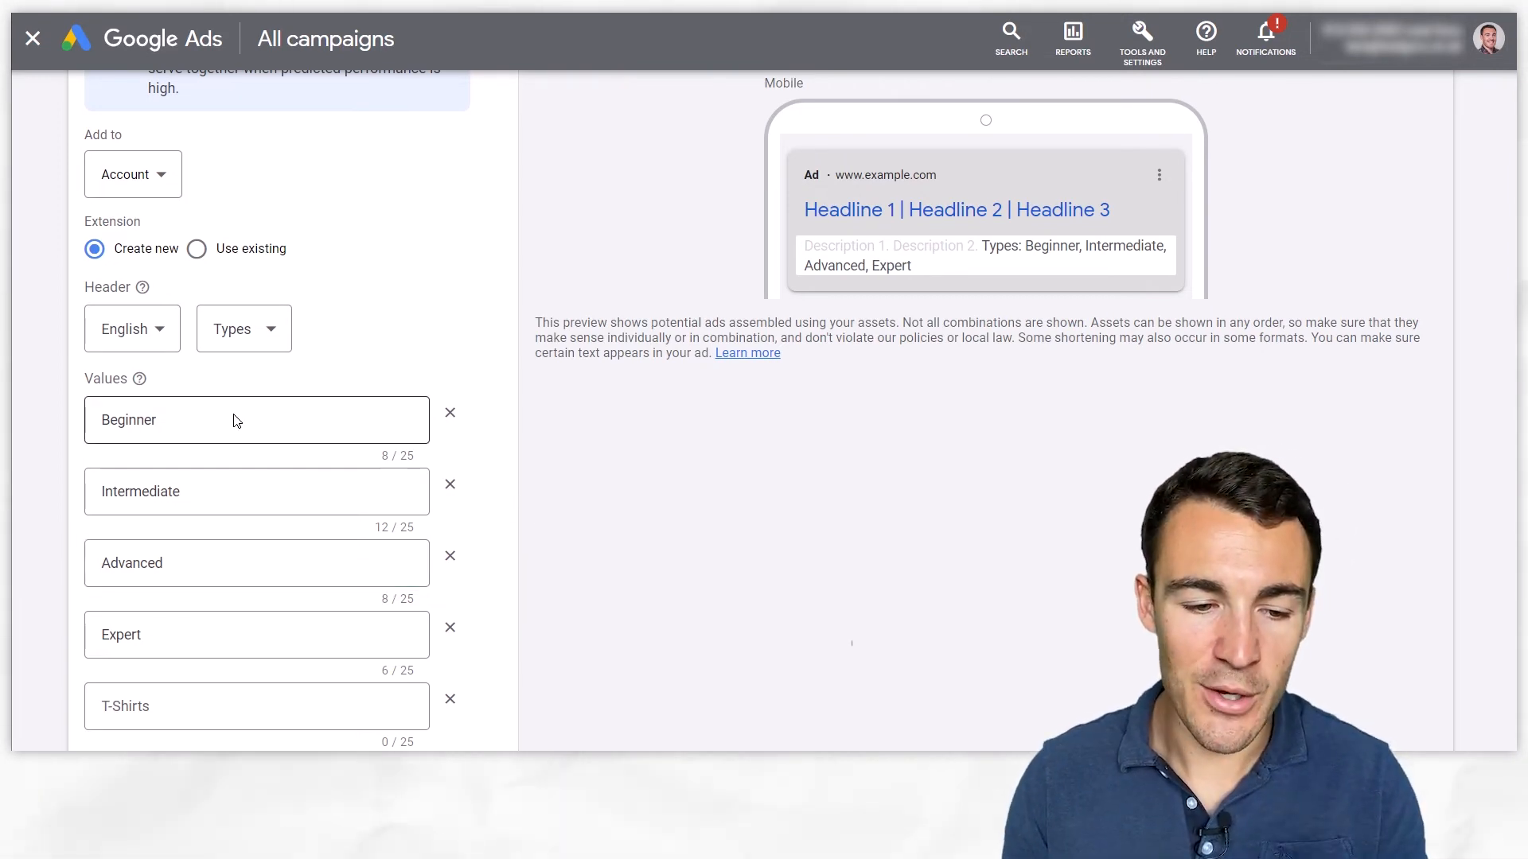
left_click(243, 327)
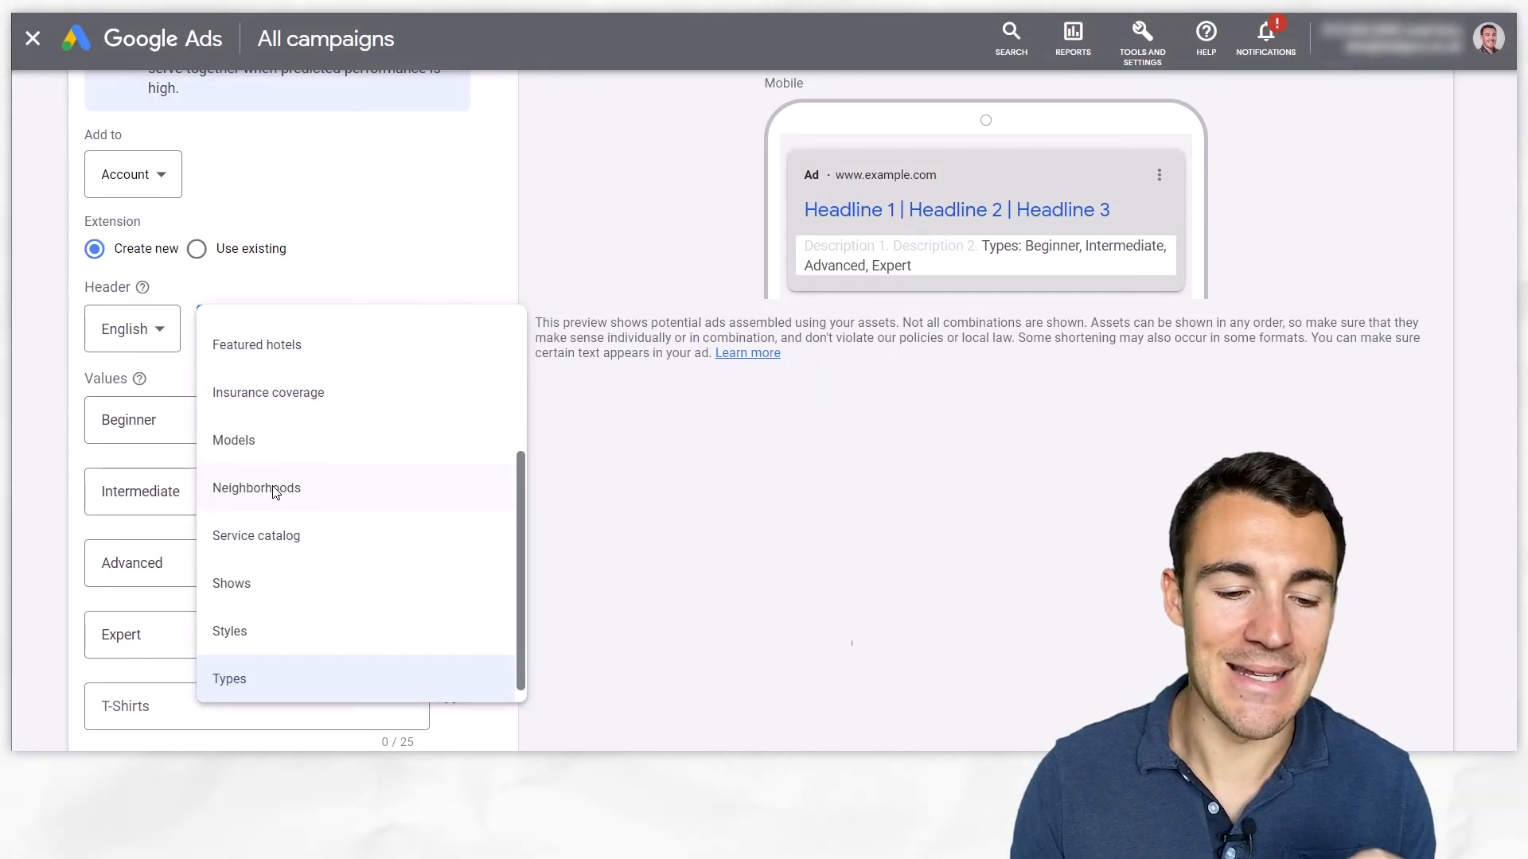
left_click(256, 488)
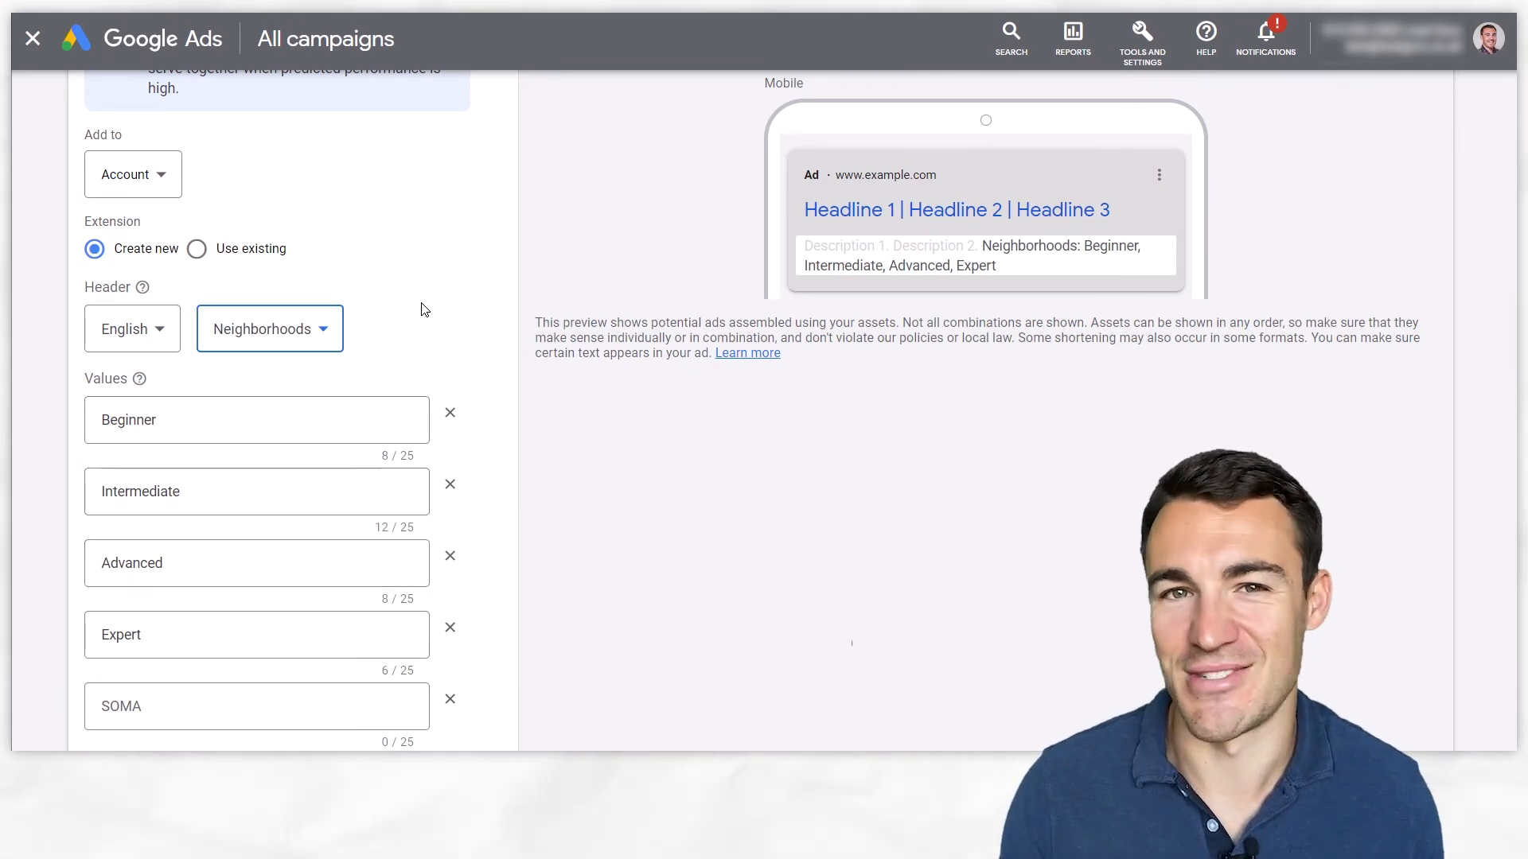
left_click(269, 327)
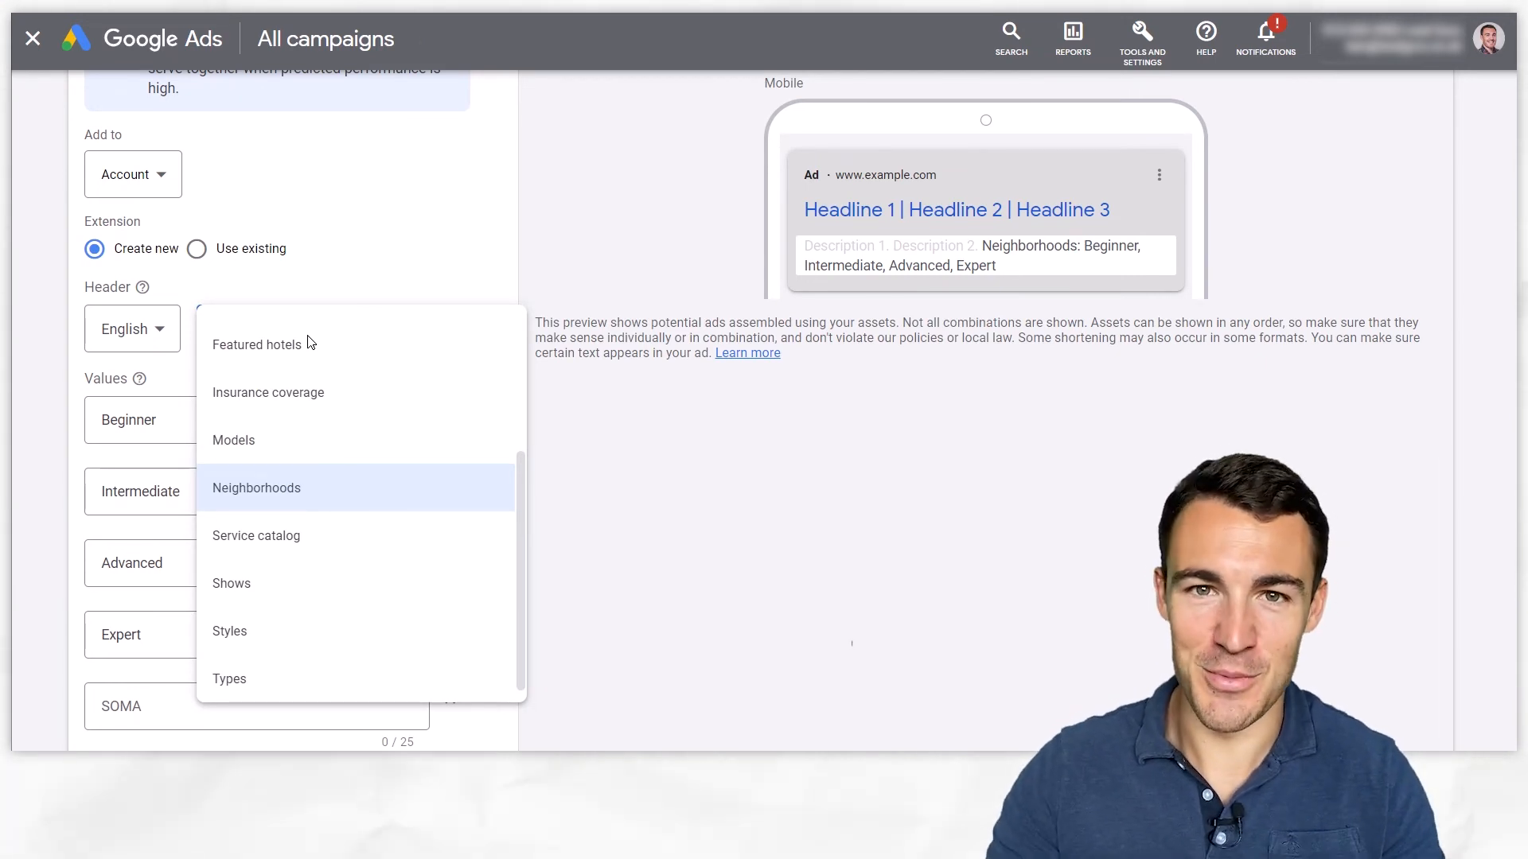
mouse_move(310, 377)
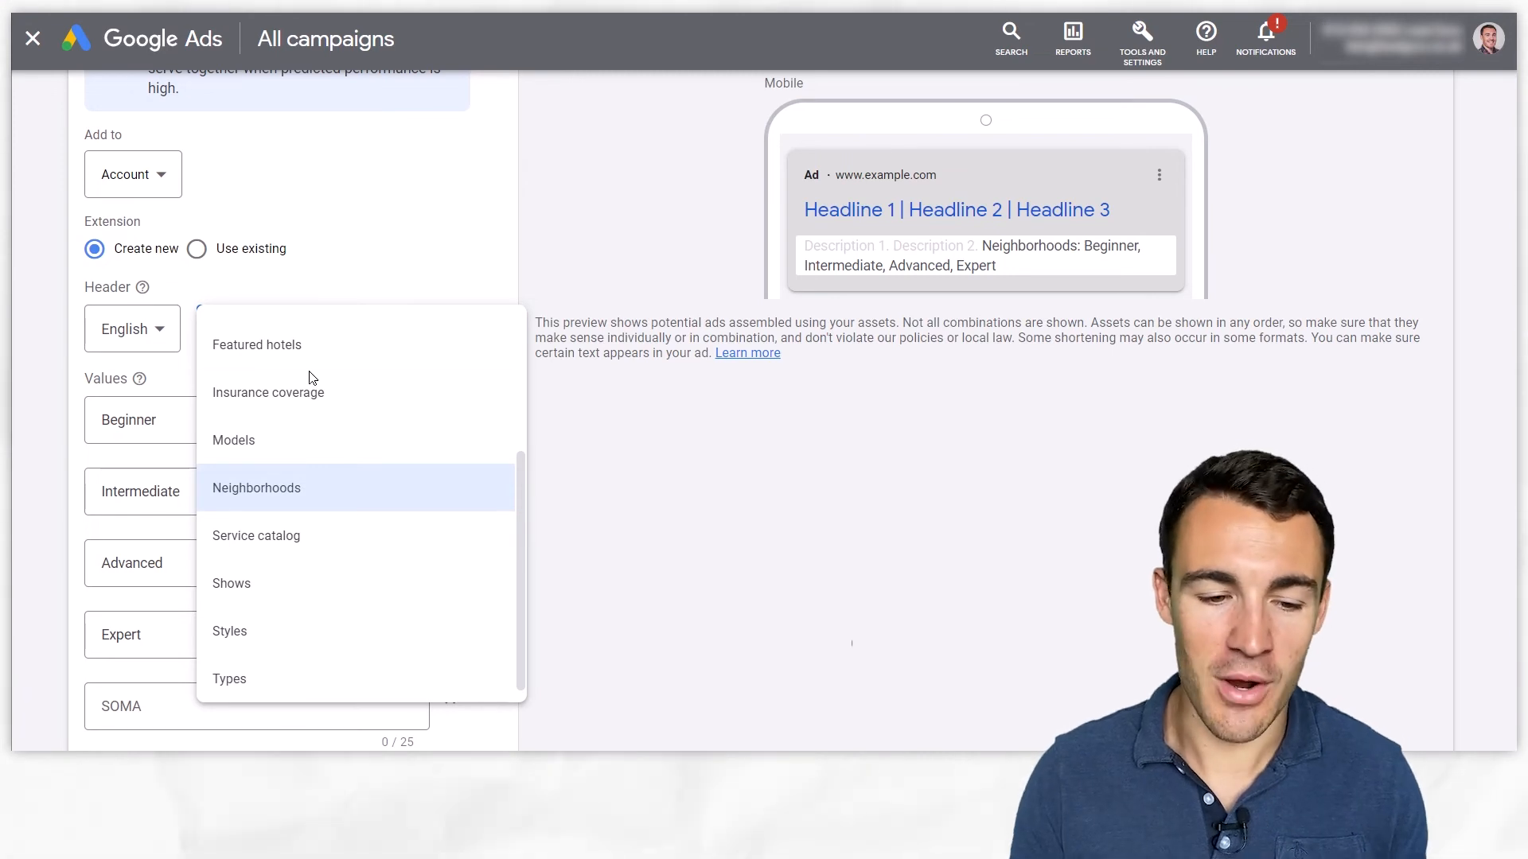
mouse_move(336, 394)
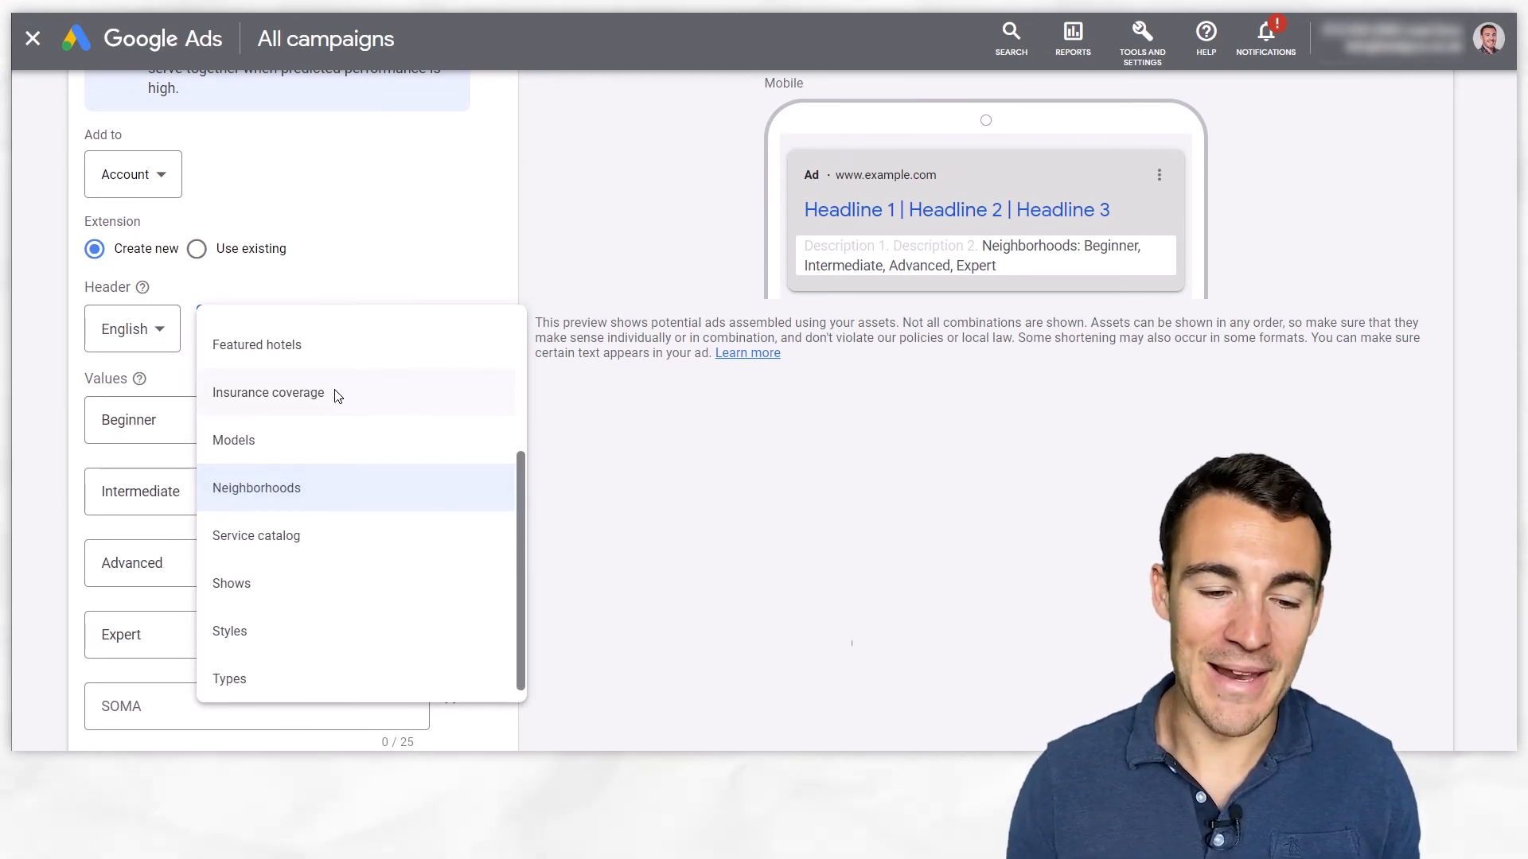
Set the header to Insurance coverage and replace Beginner with The Best Ever.
left_click(268, 393)
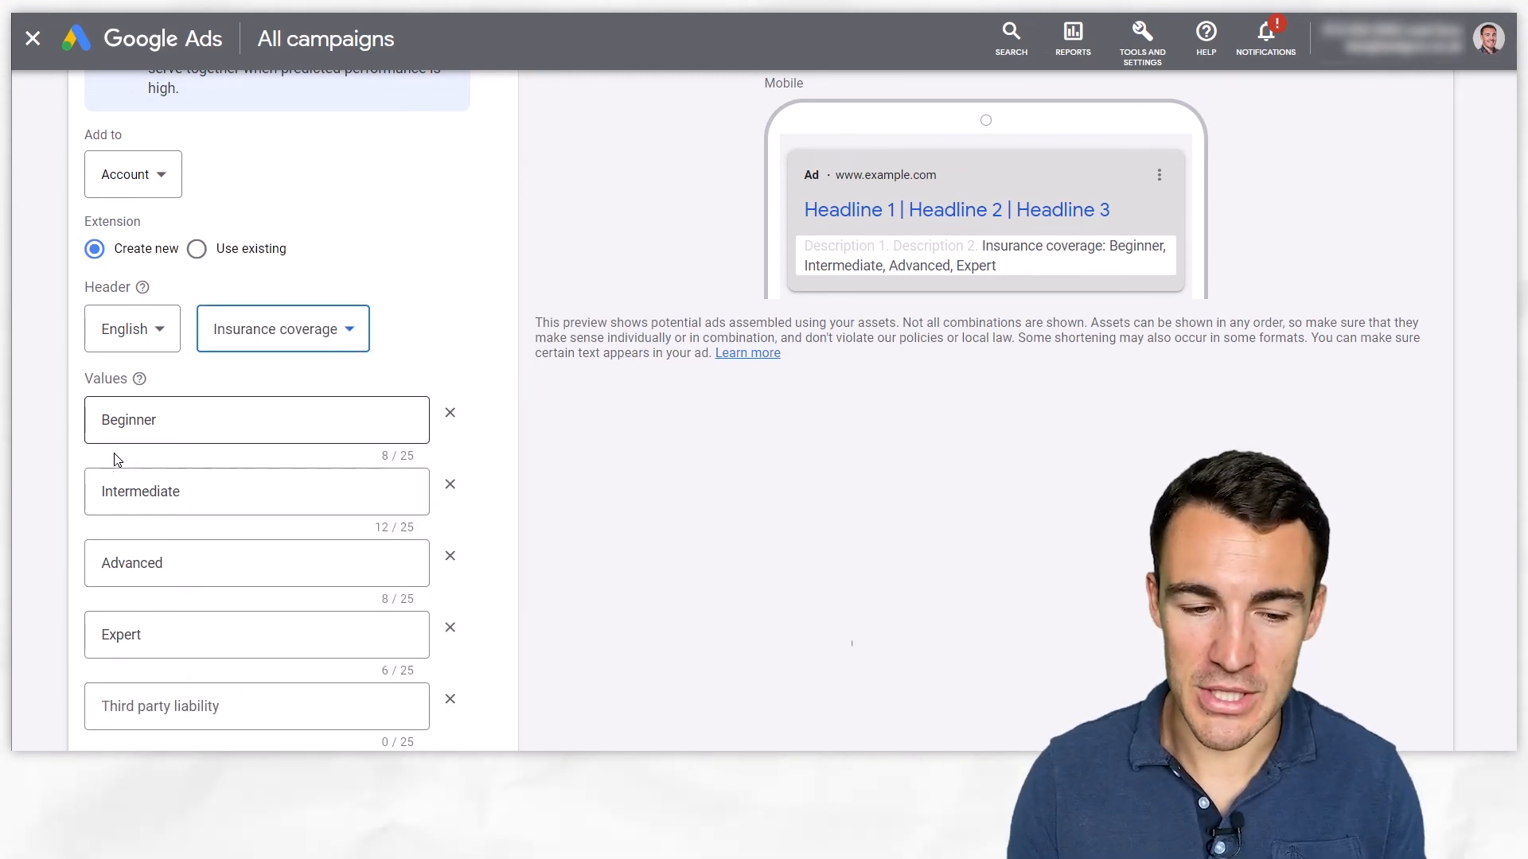
double_click(129, 420)
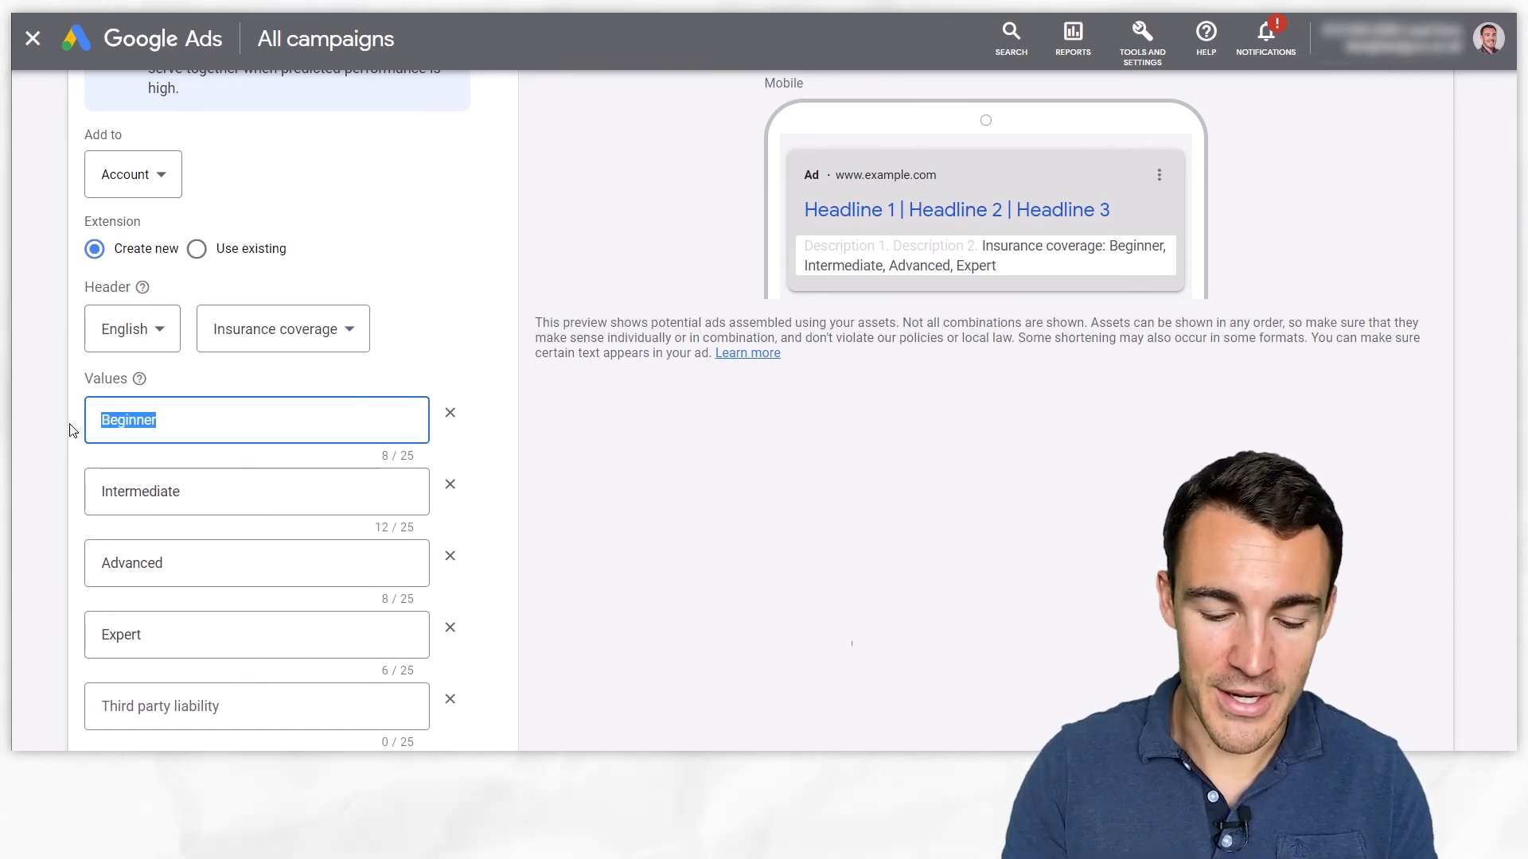
type("The Best")
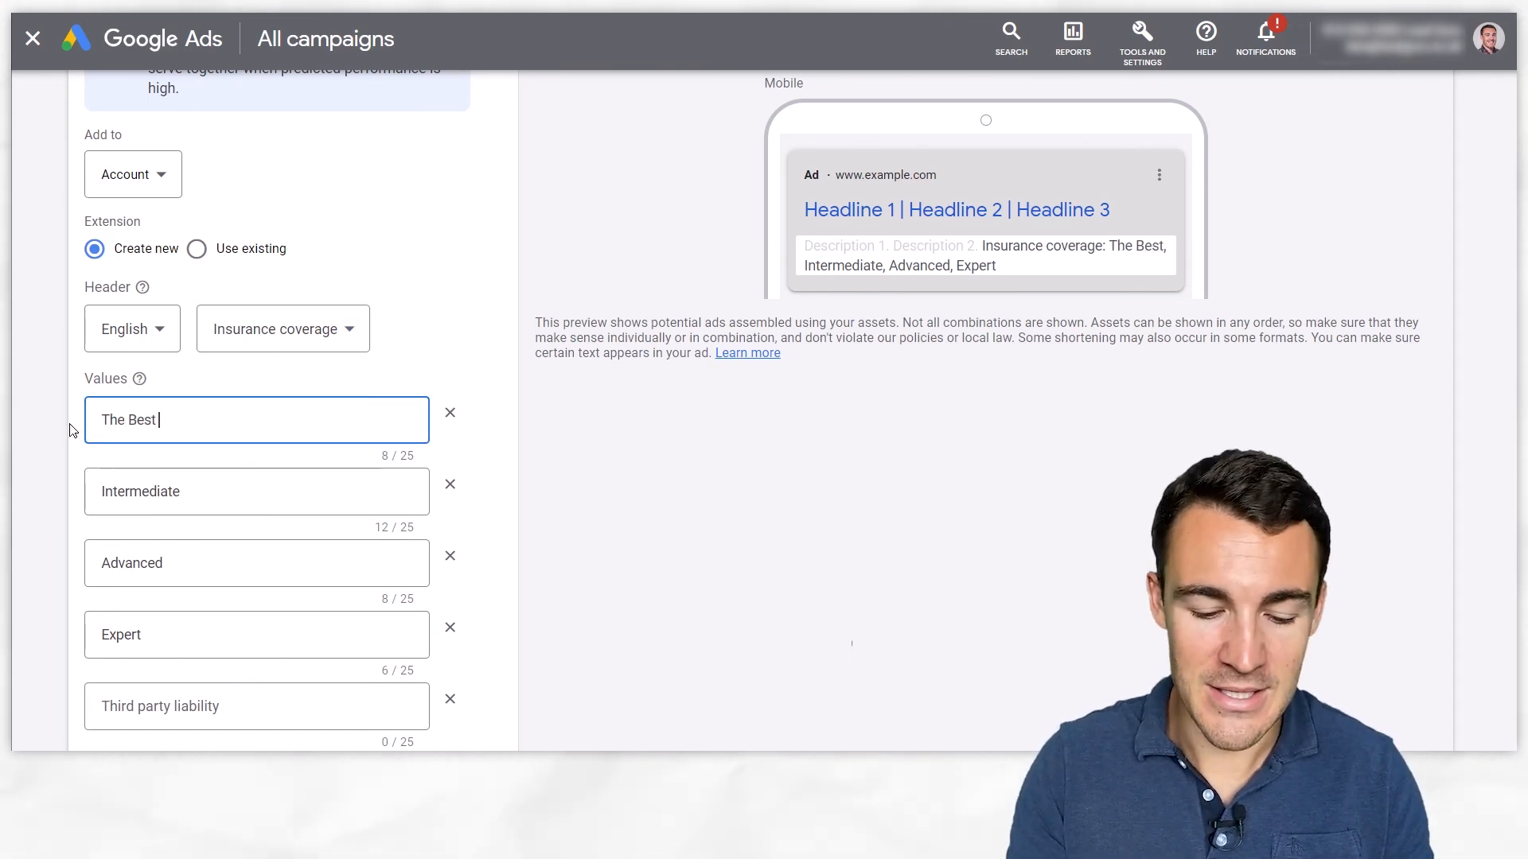
type("Ever")
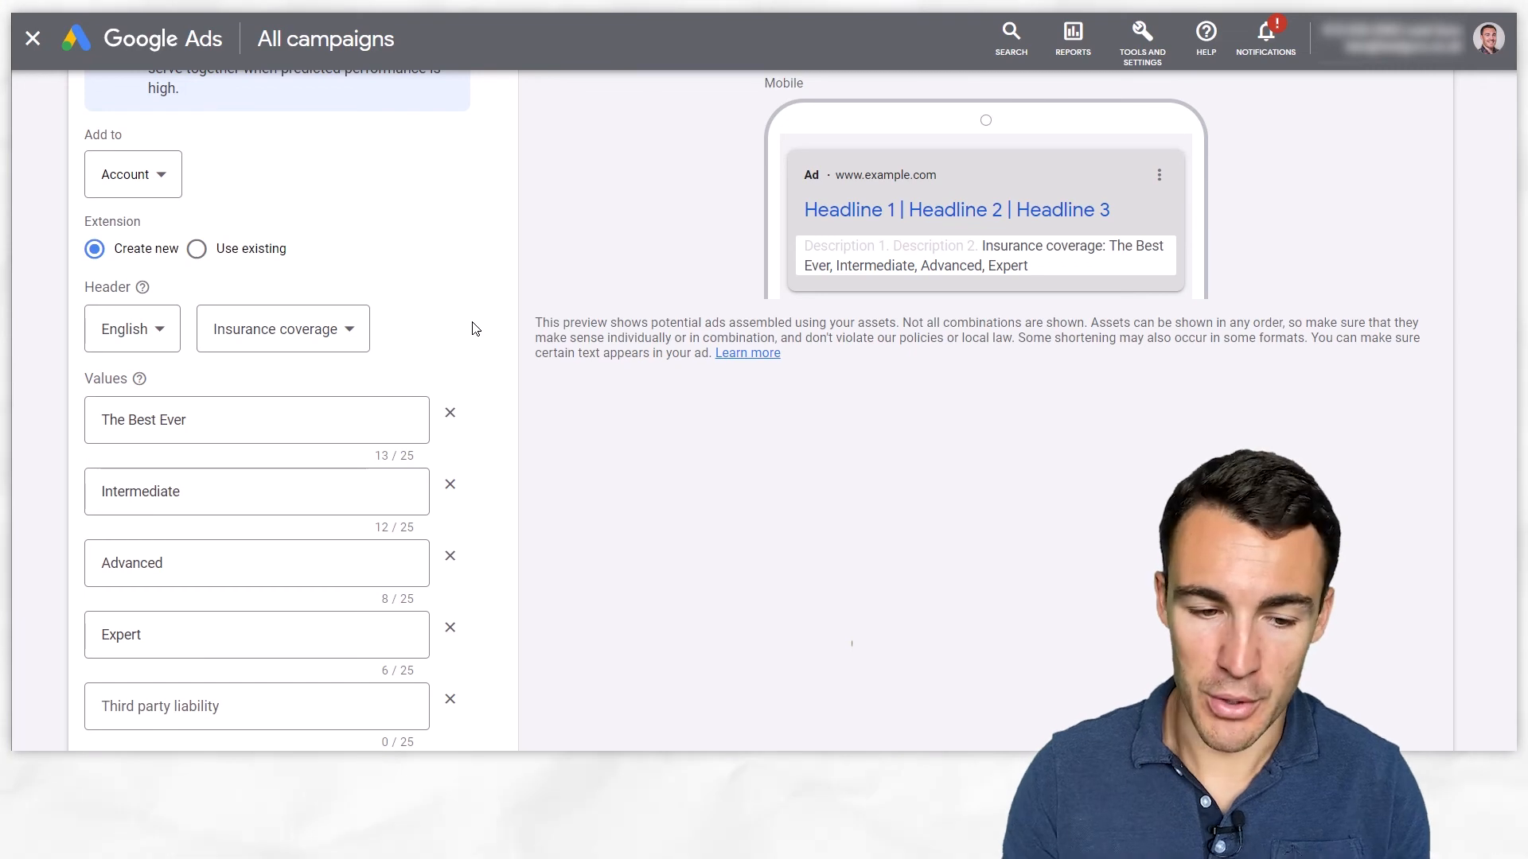
left_click(159, 492)
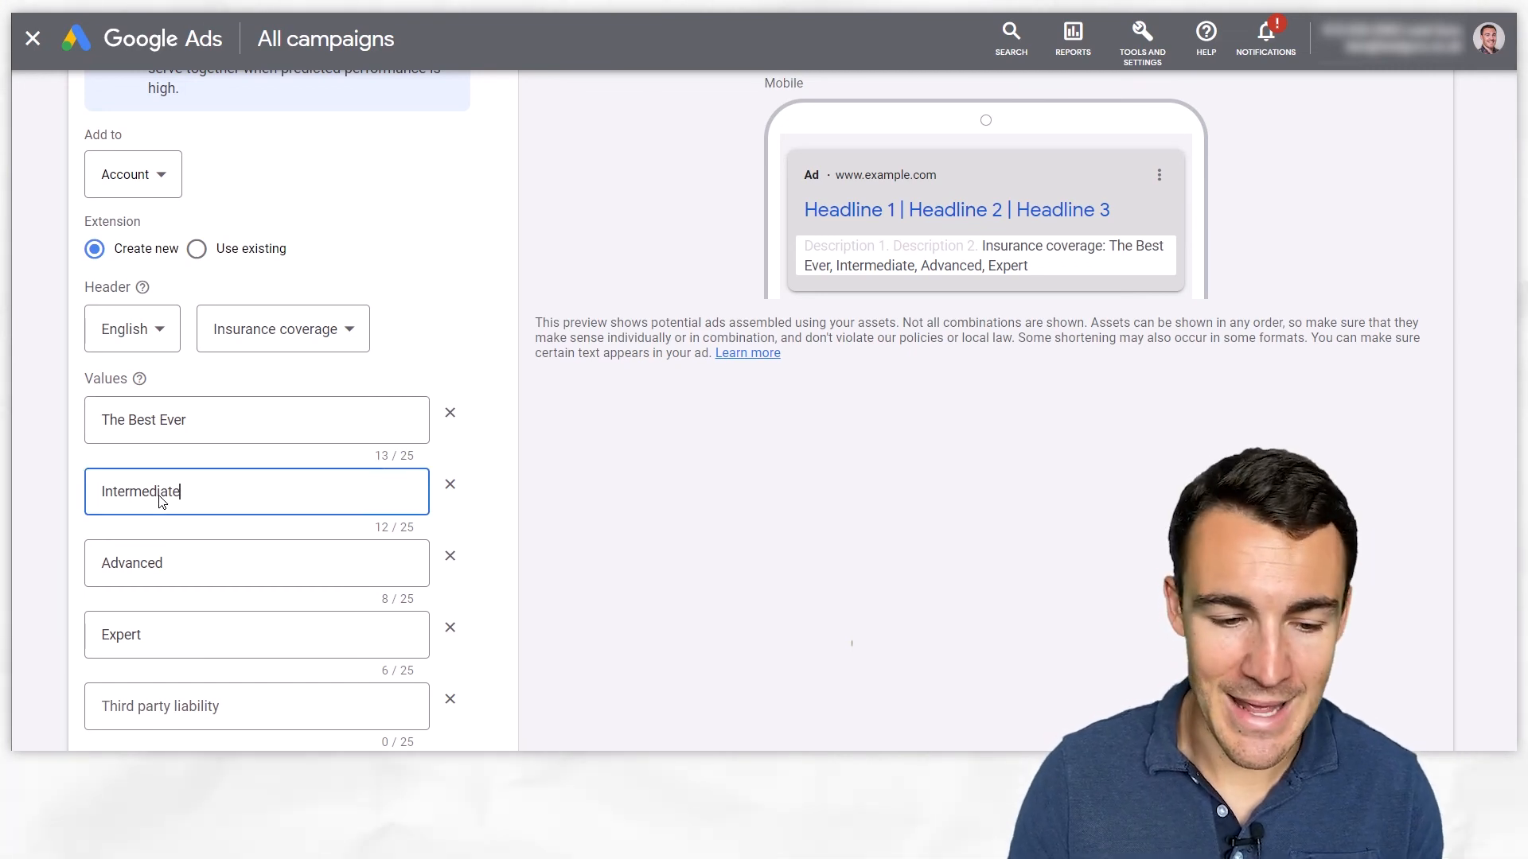